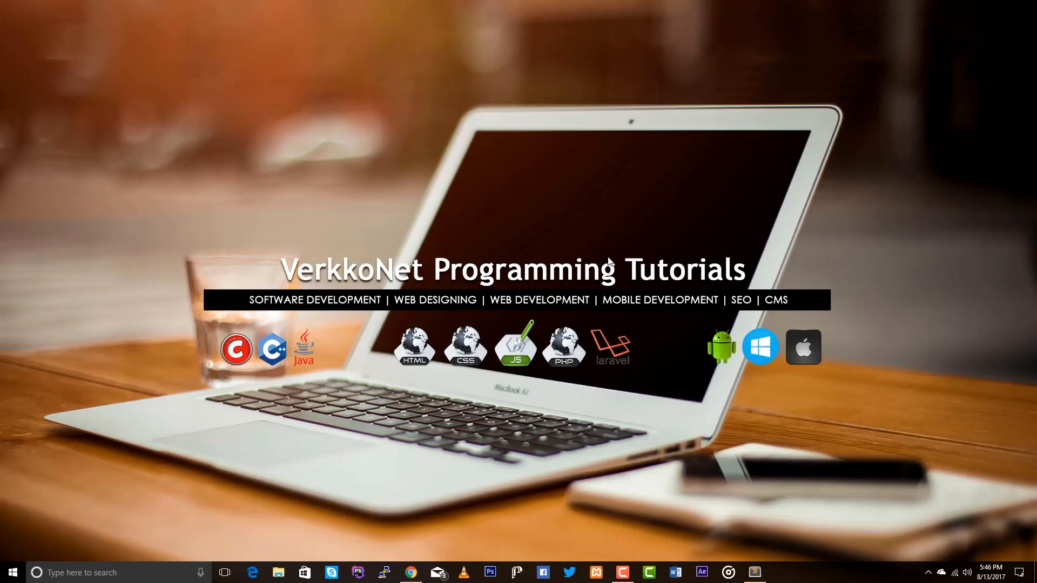
mouse_move(594, 342)
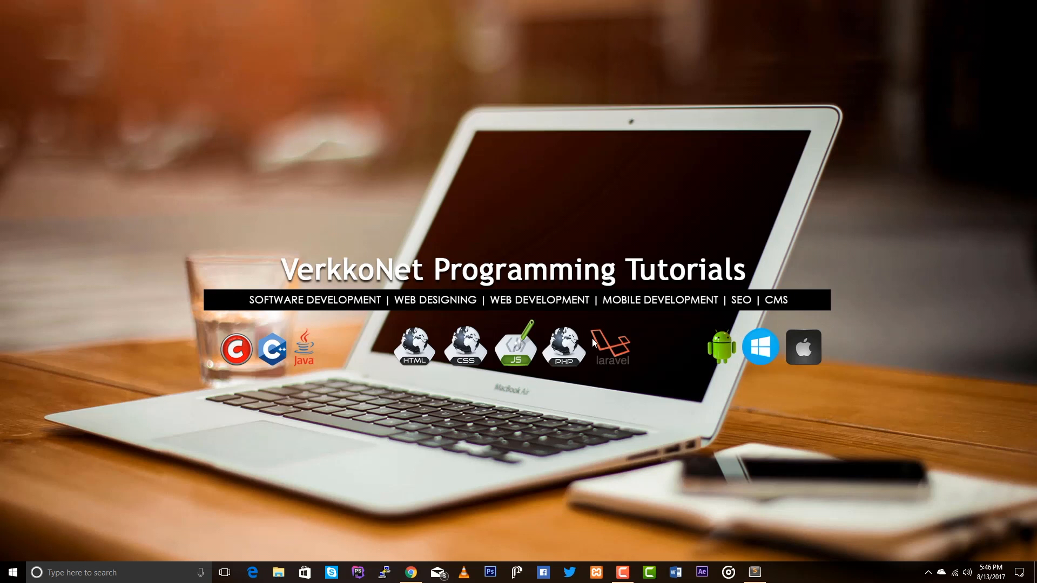
mouse_move(526, 417)
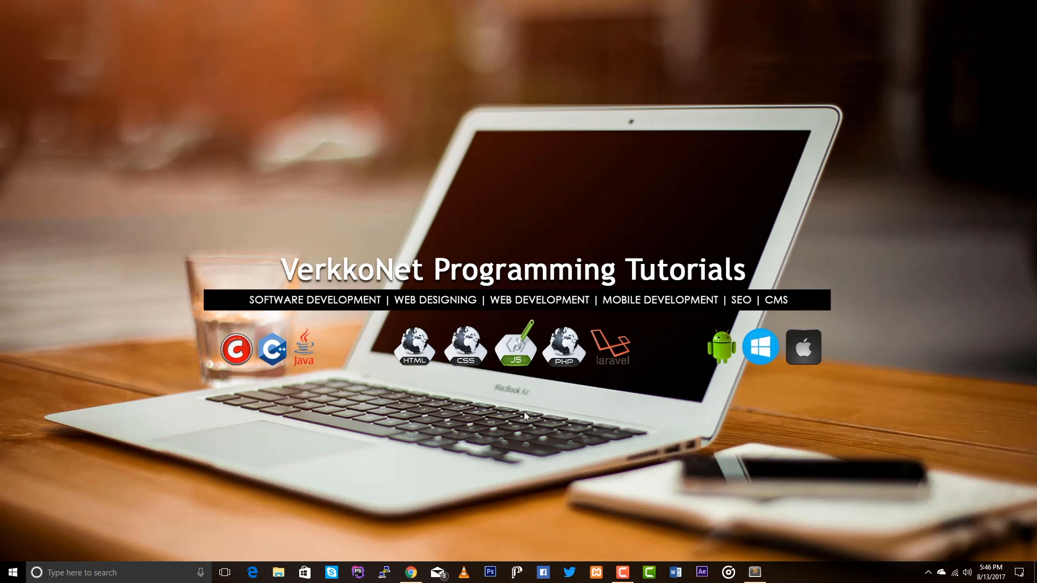
mouse_move(418, 509)
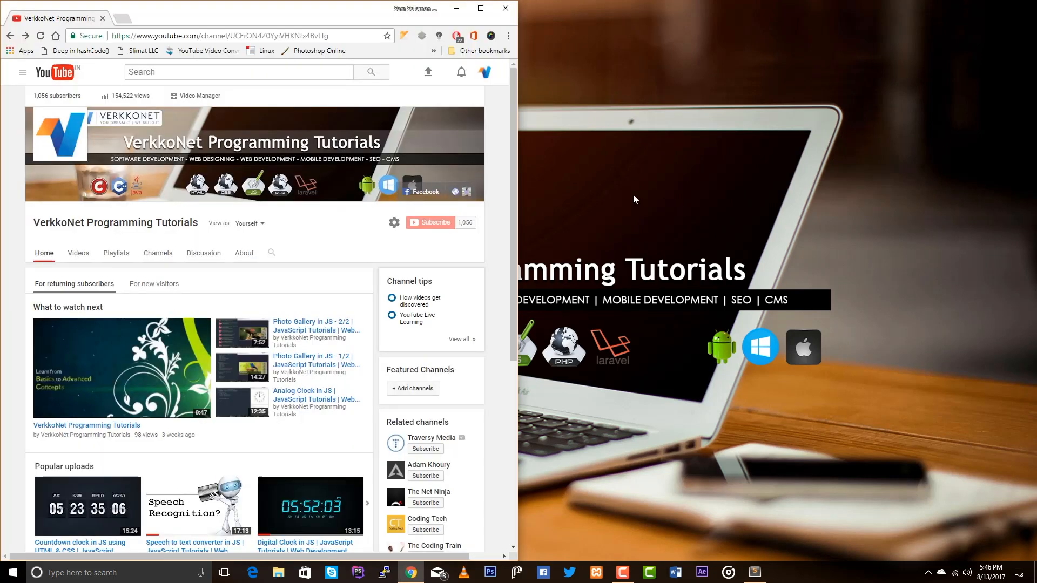
mouse_move(603, 292)
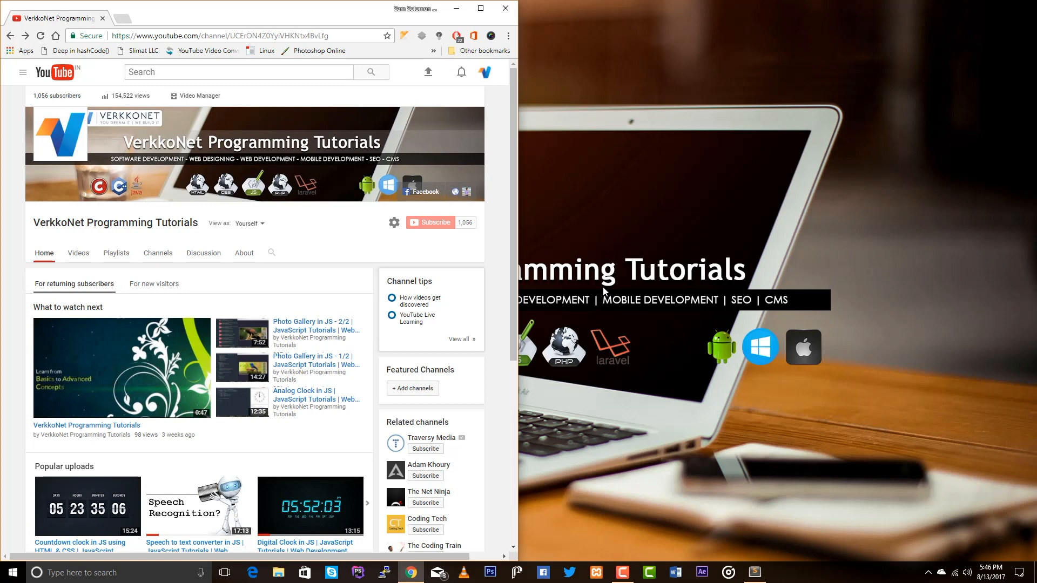
mouse_move(747, 502)
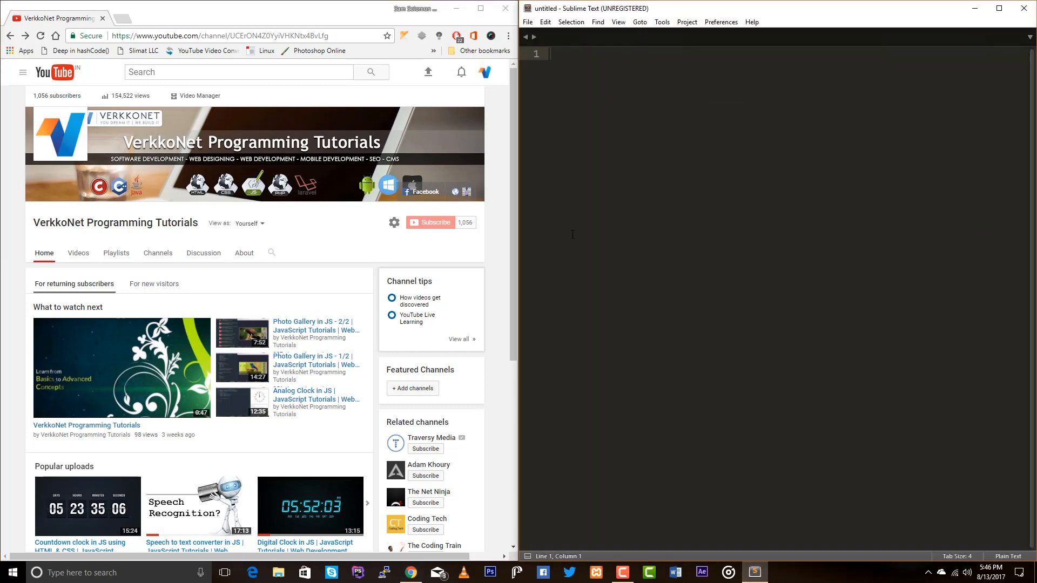
Name the new file 'Ripple CSS Preloader.html' and start saving it
type("Ripple CSS P")
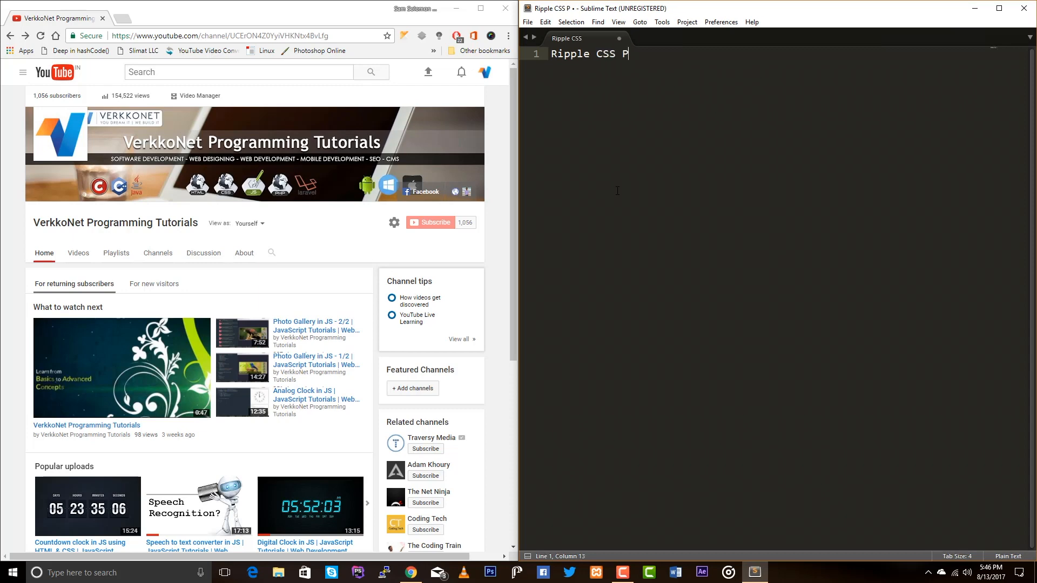
type("reloader.")
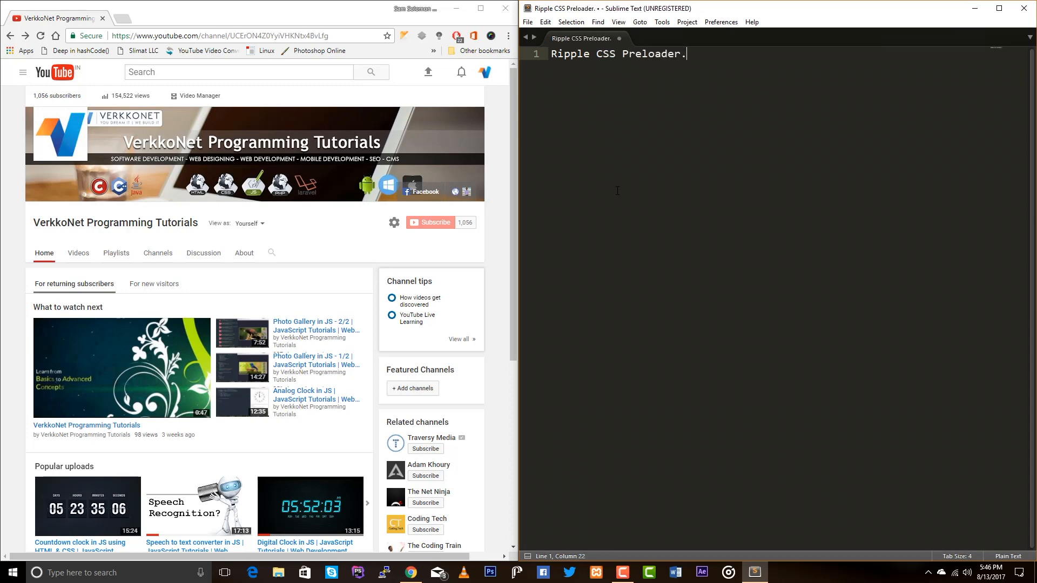
key("ctrl+shift+s")
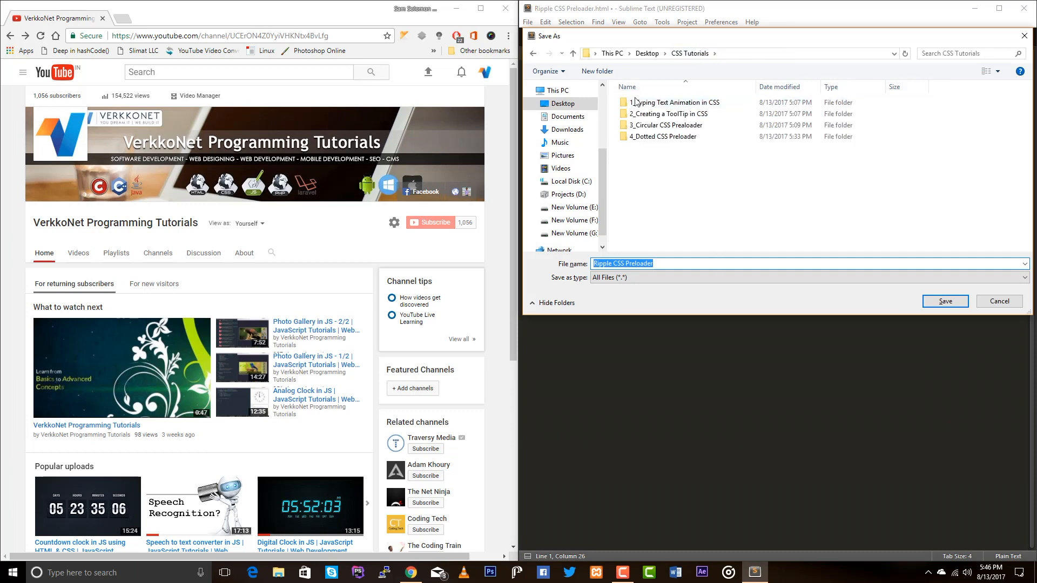
Create a '5_Ripple CSS Preloader' folder in CSS Tutorials and save the file inside it
left_click(596, 71)
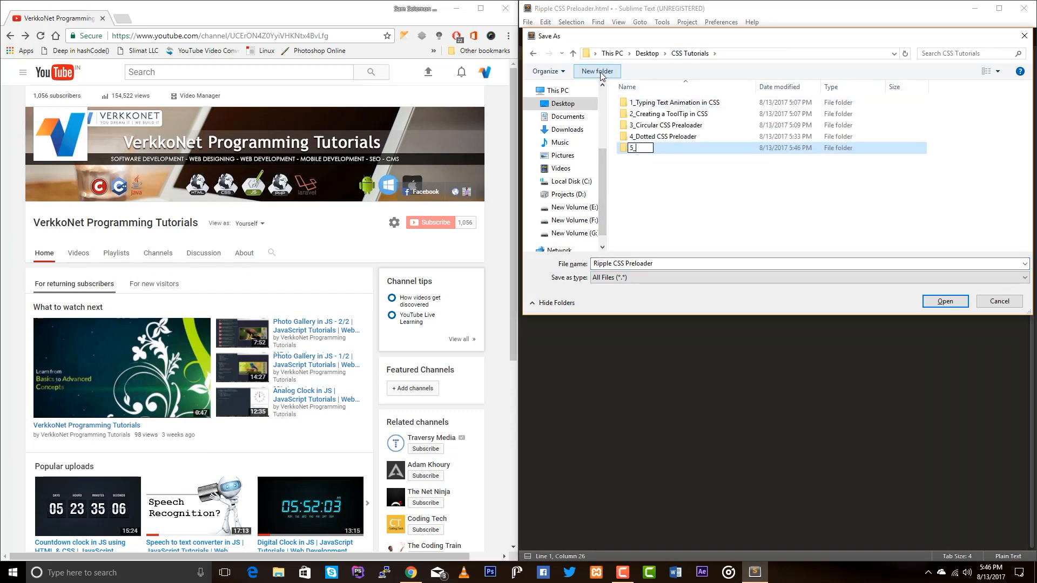
type("_R")
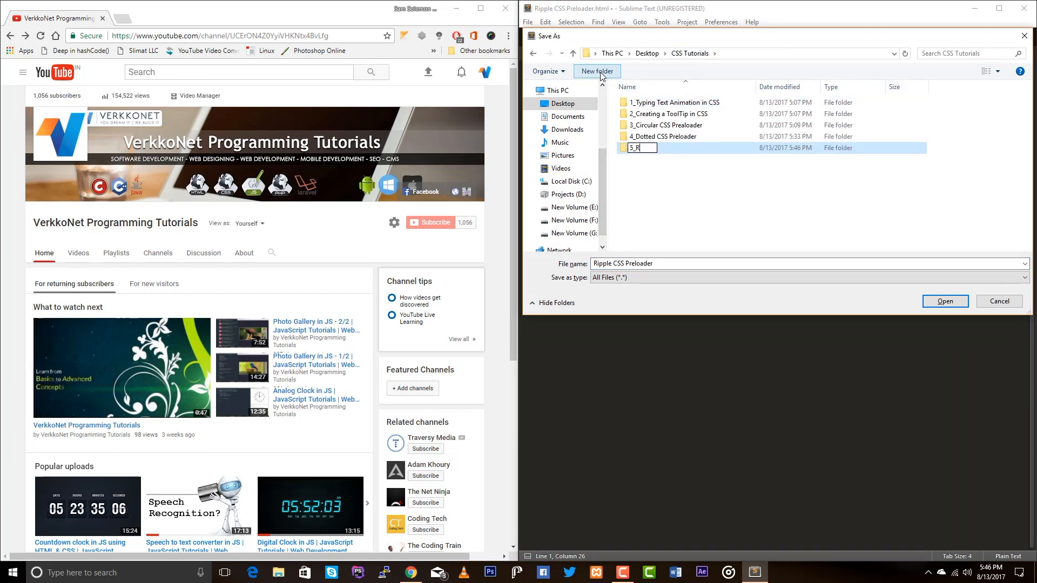
type("ipple CSS Preloader")
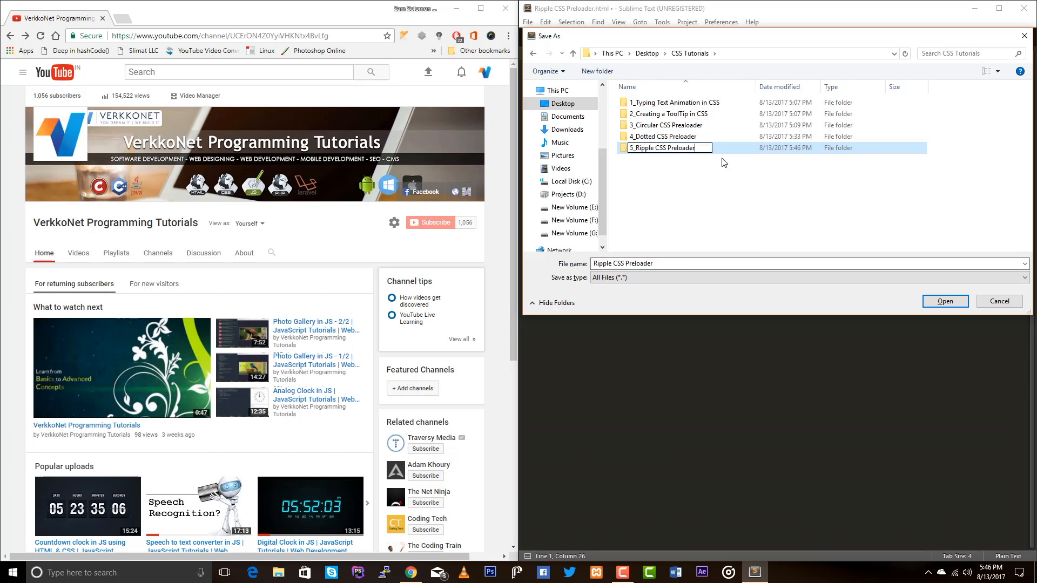
double_click(667, 148)
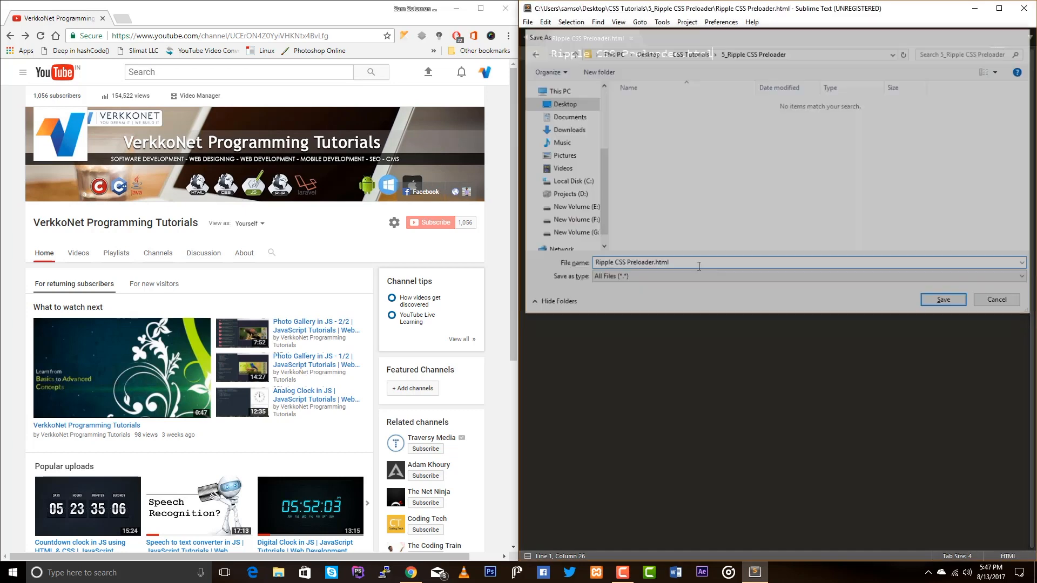
left_click(942, 299)
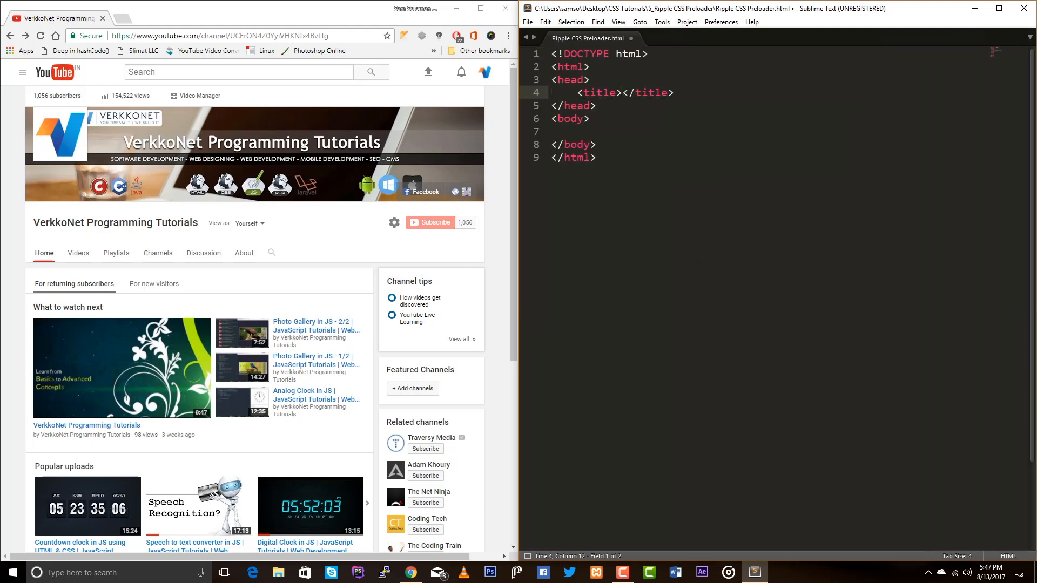
Title the page 'Ripple CSS Preloader' and expand div.preloader>span*2 into a div with two spans
type("Ripple CSS Preloader")
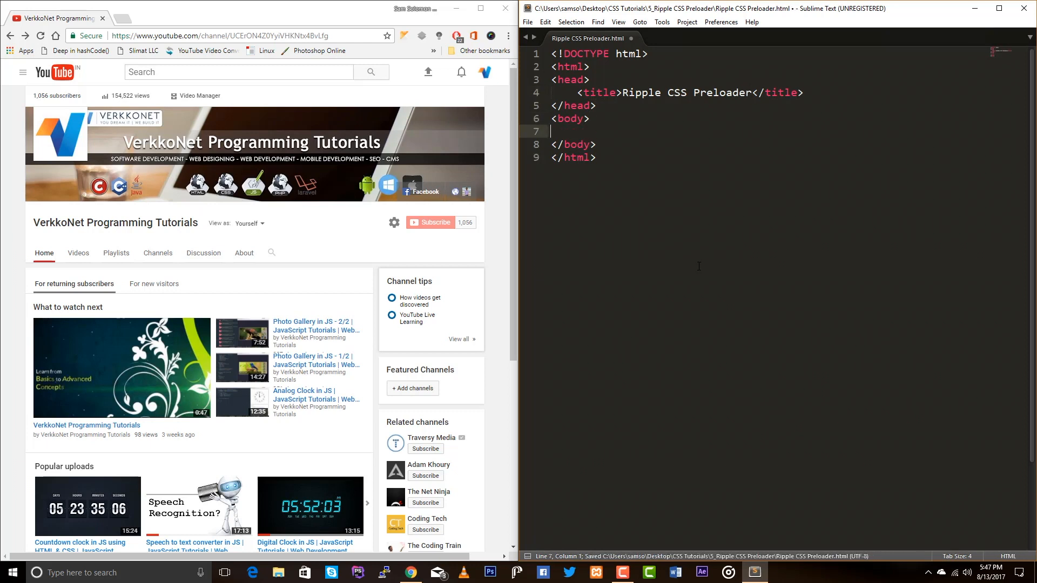
type("div.p")
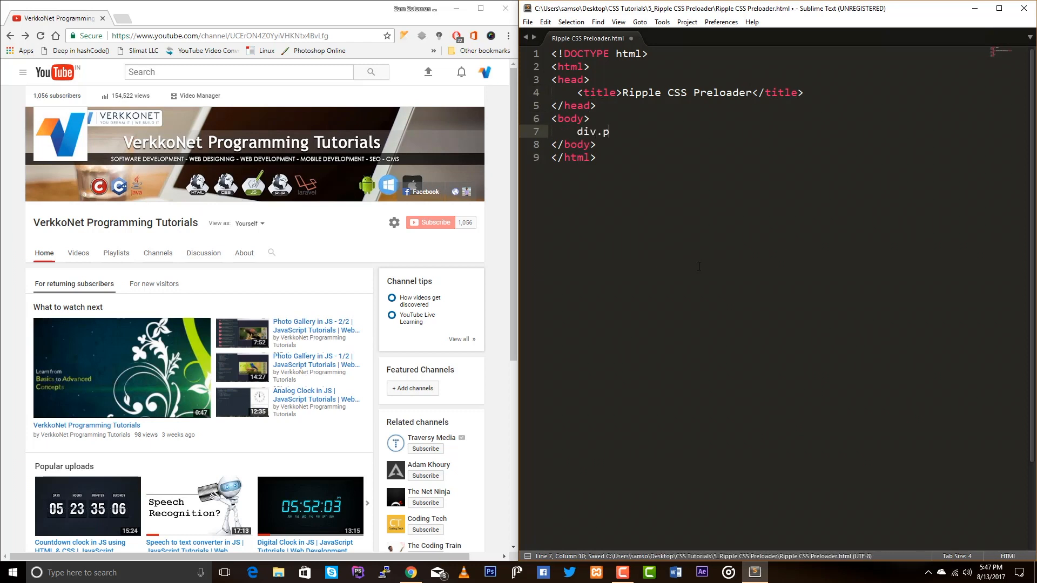
type("reloader")
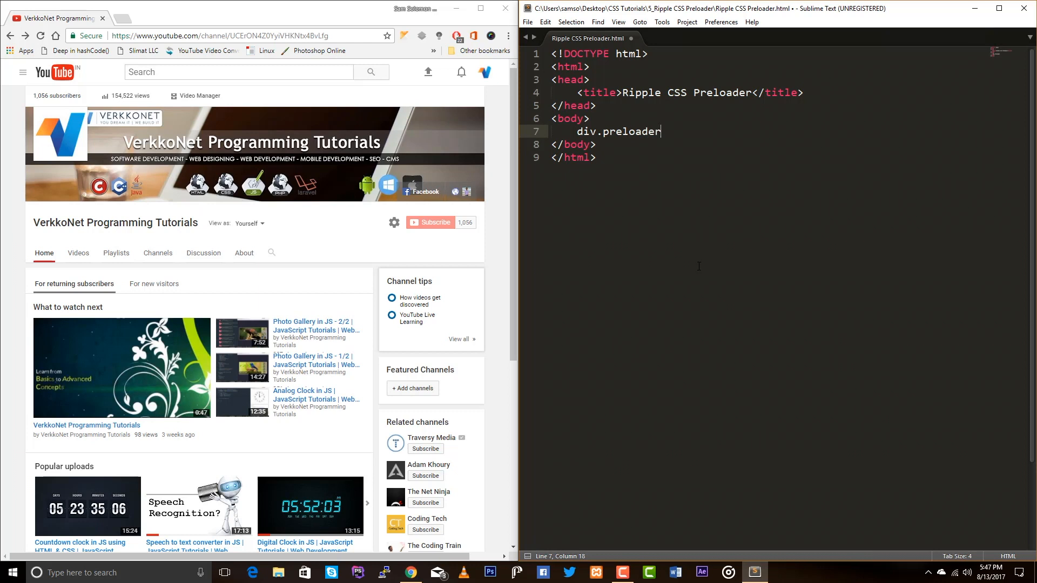
type(">span")
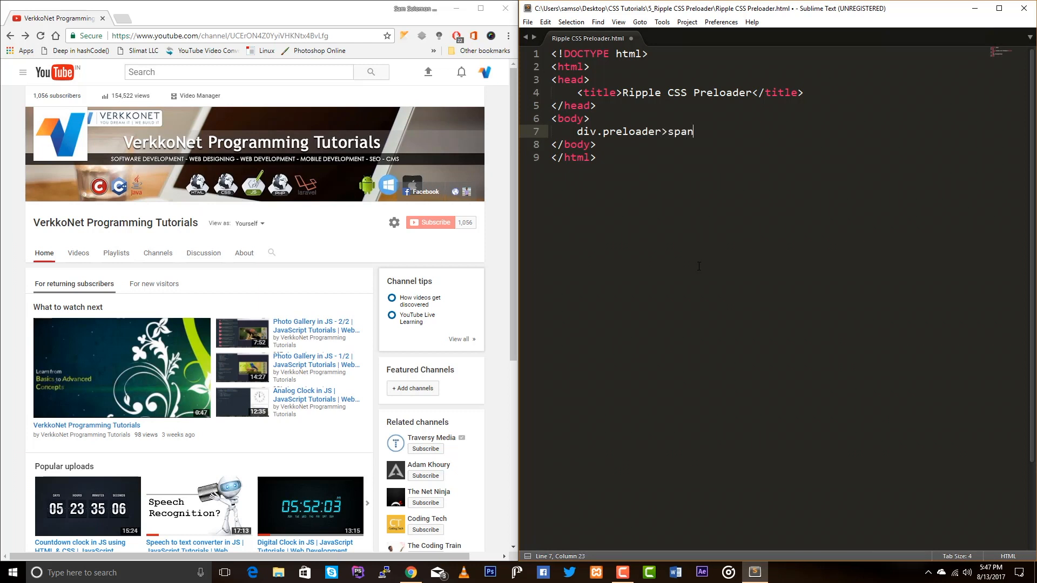
key("Tab")
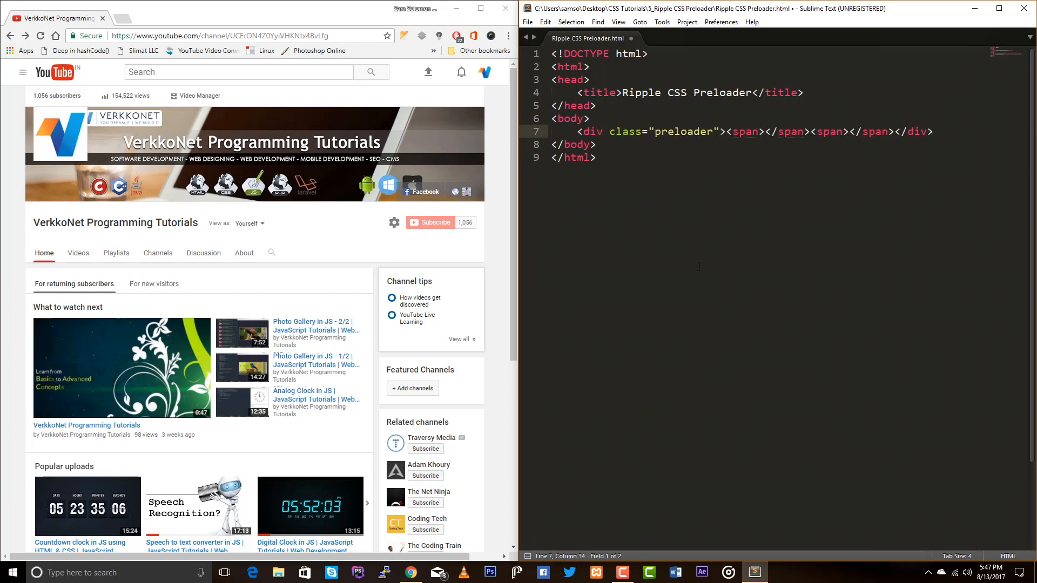
left_click(764, 93)
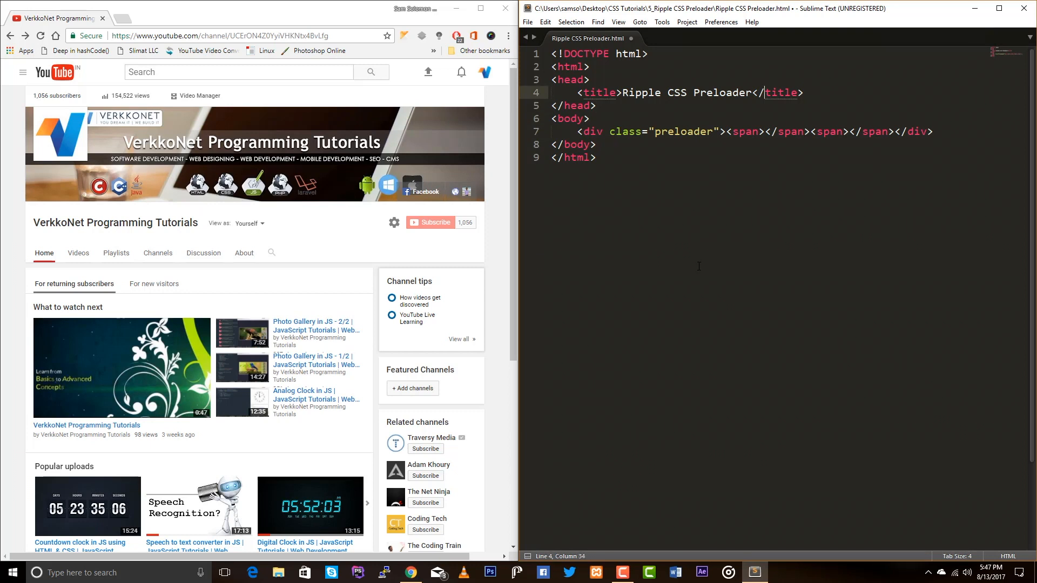
key("enter")
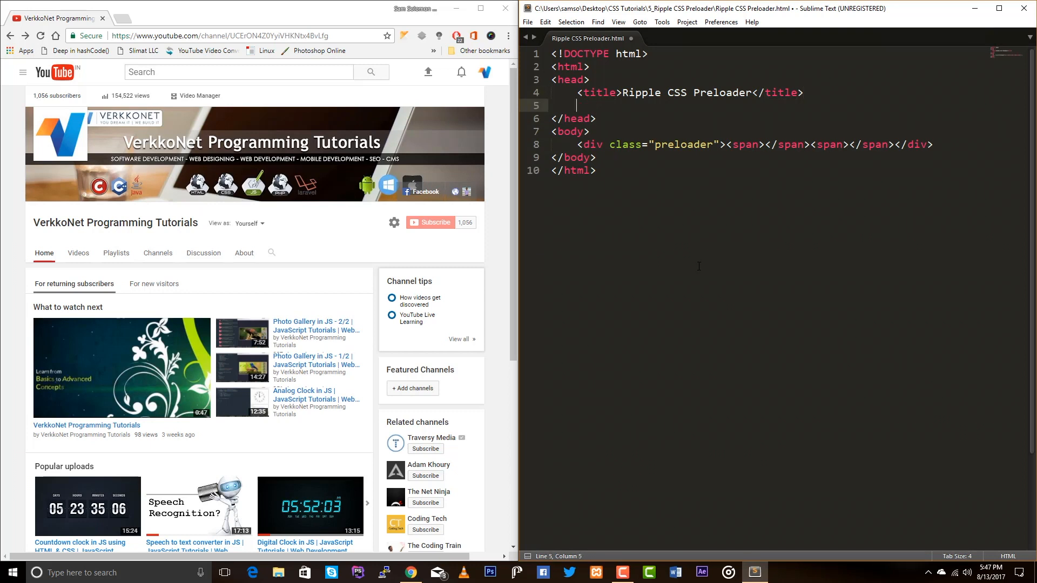
Add a style block with a .preloader rule of width 30px and height 30px
type("<style type=\"text/css\"></style>")
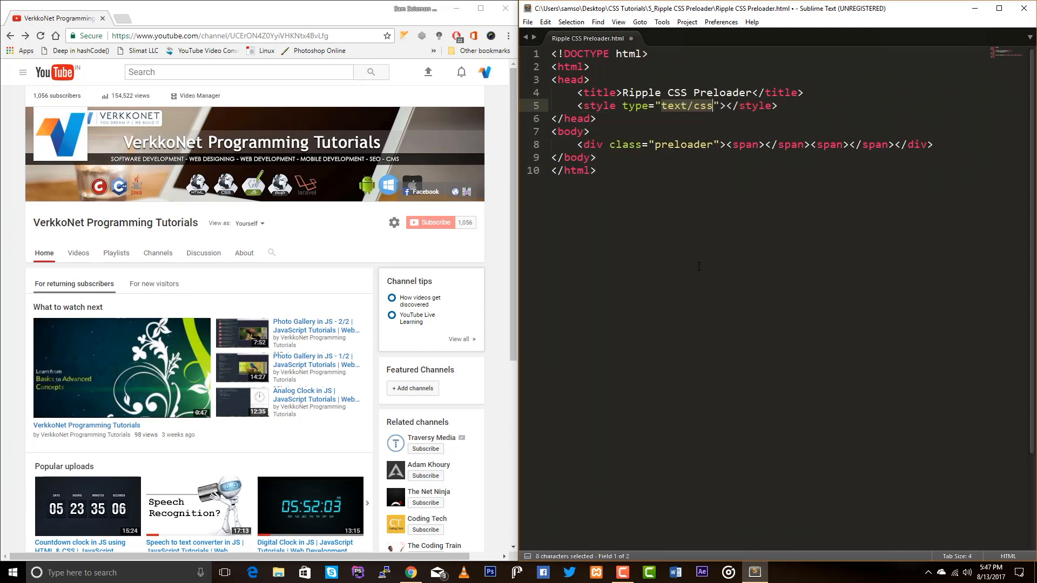
key("Return")
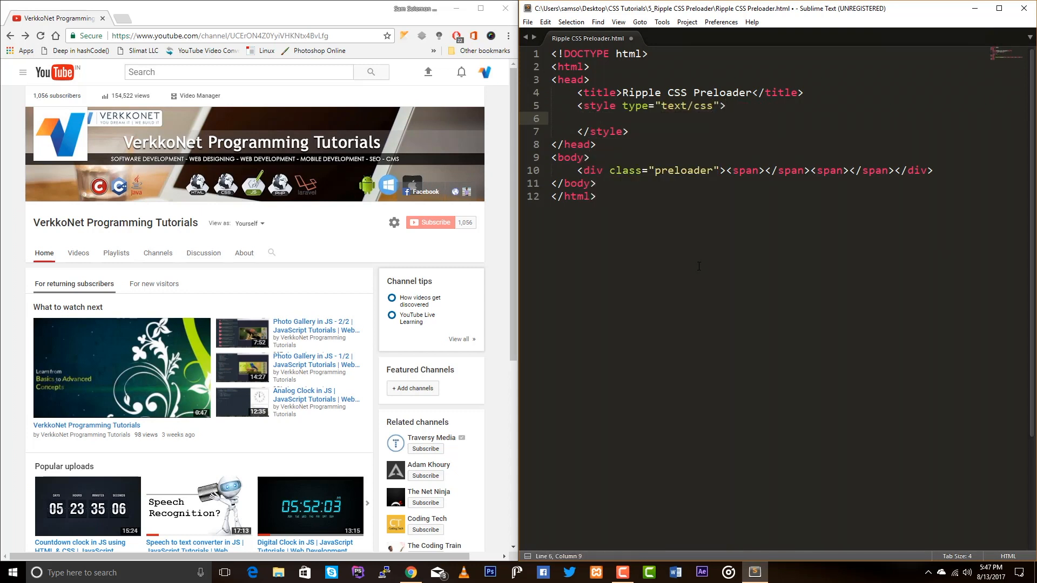
type("/")
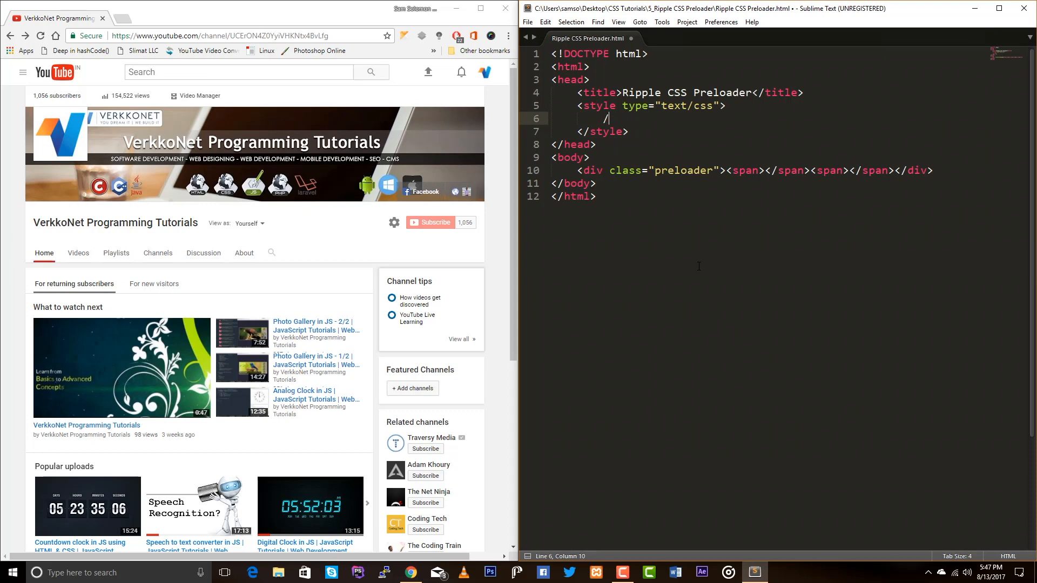
type(".preloader {")
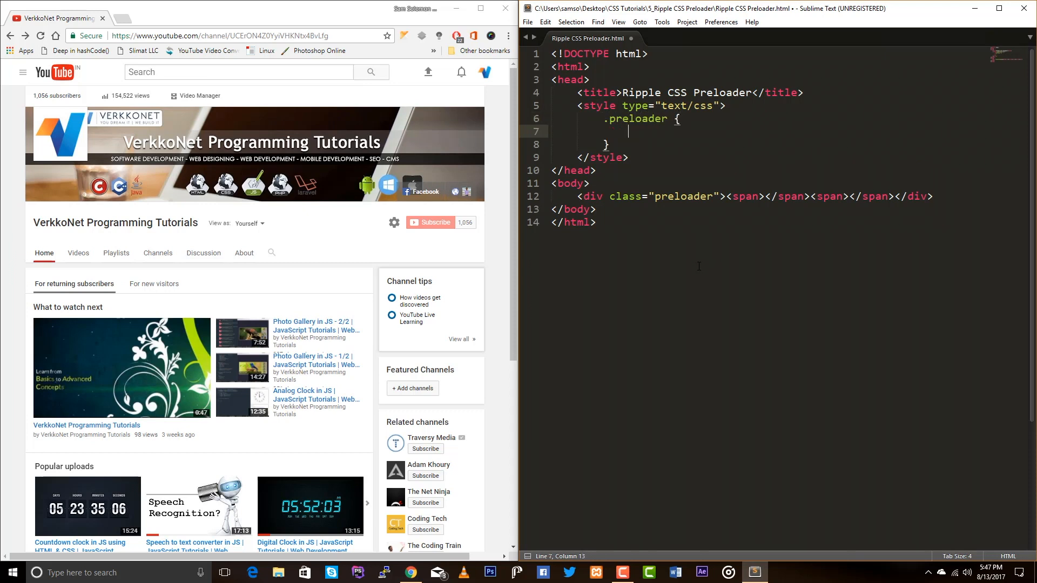
type("width: 30p")
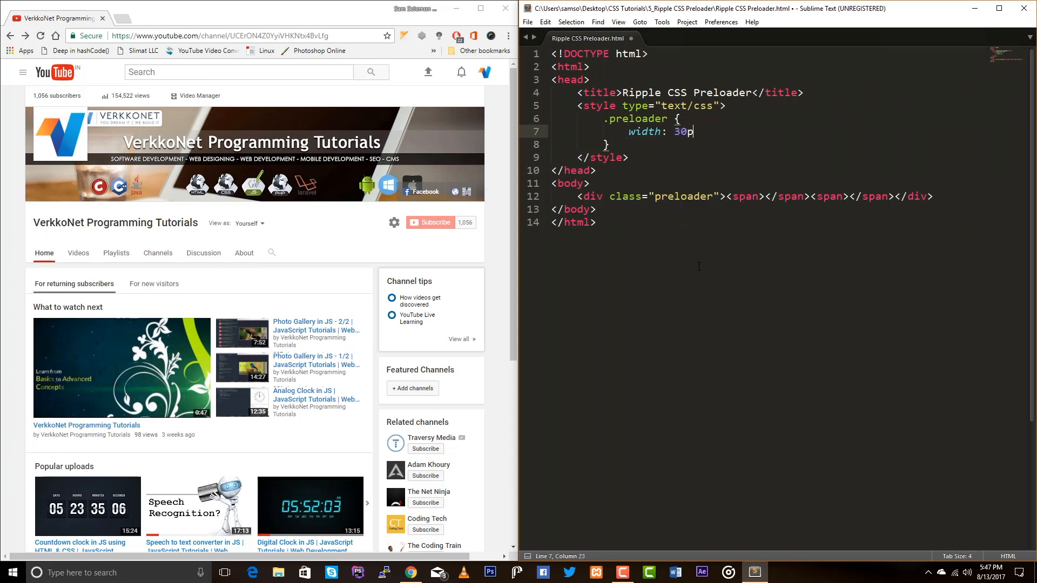
type("x;")
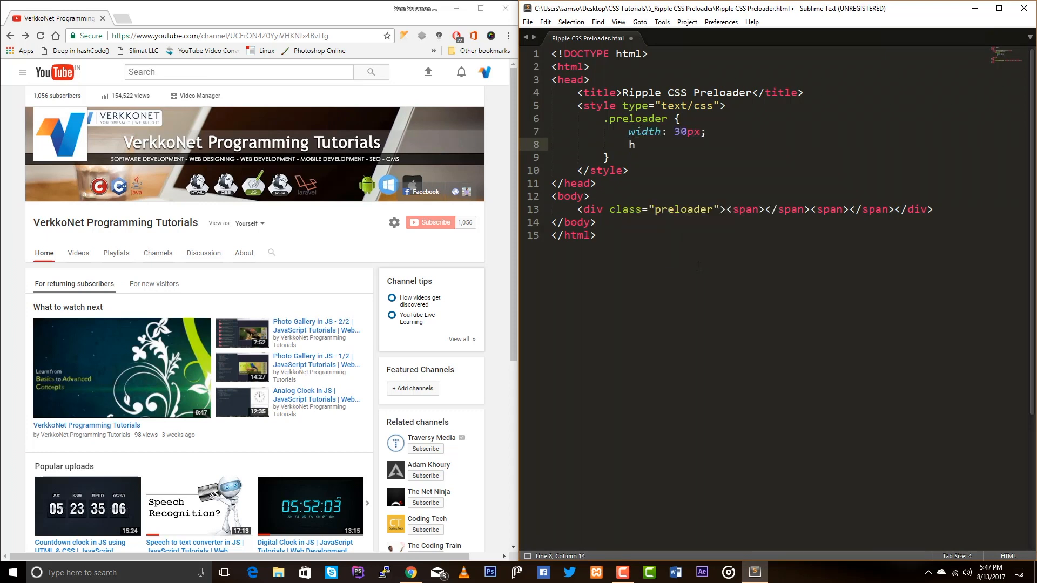
type("eight: 30px;")
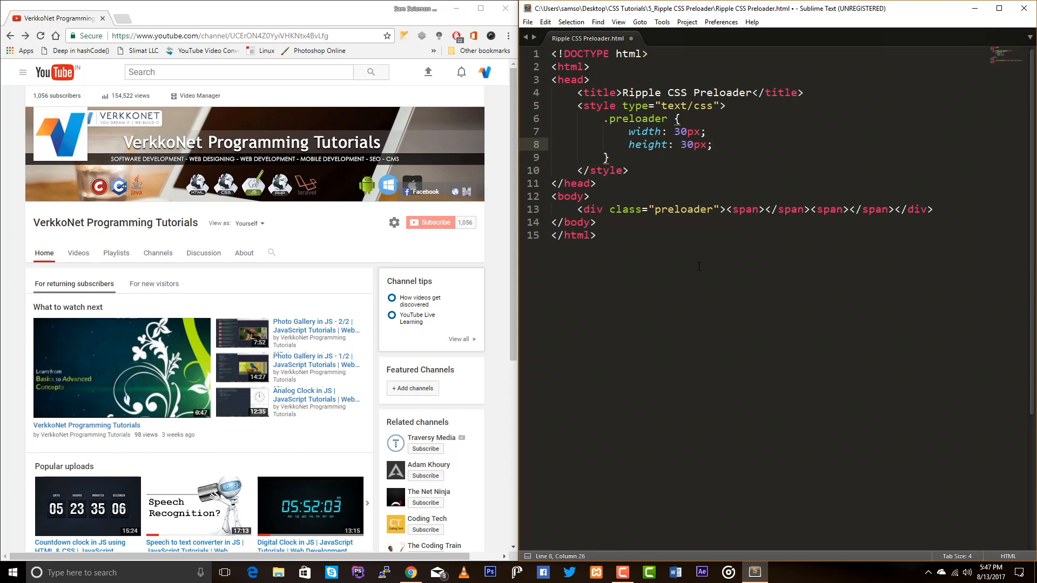
Give .preloader display inline-block and position relative, put spans on separate lines, and save
type("display: inline-block;")
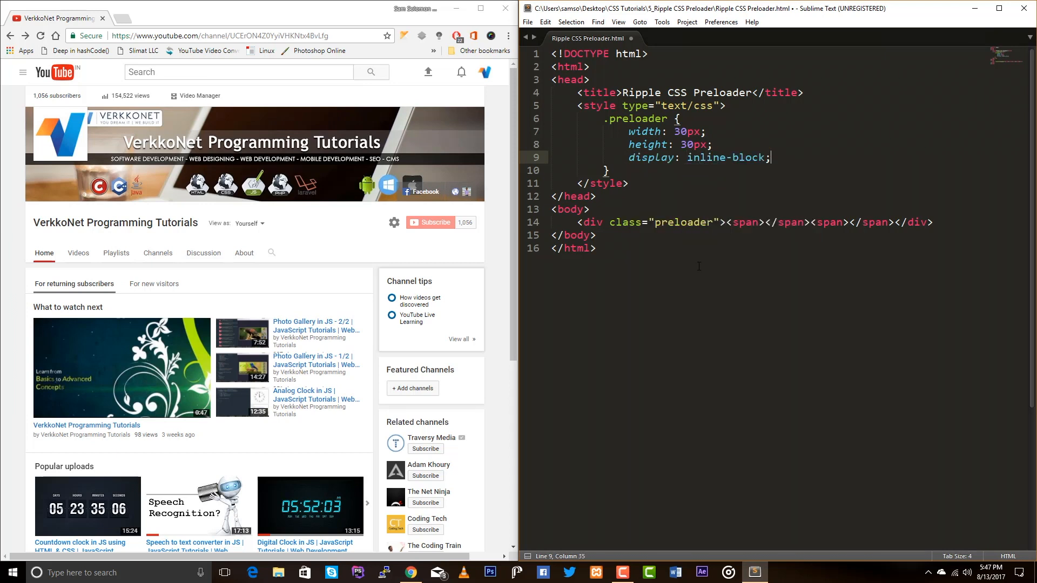
key("enter")
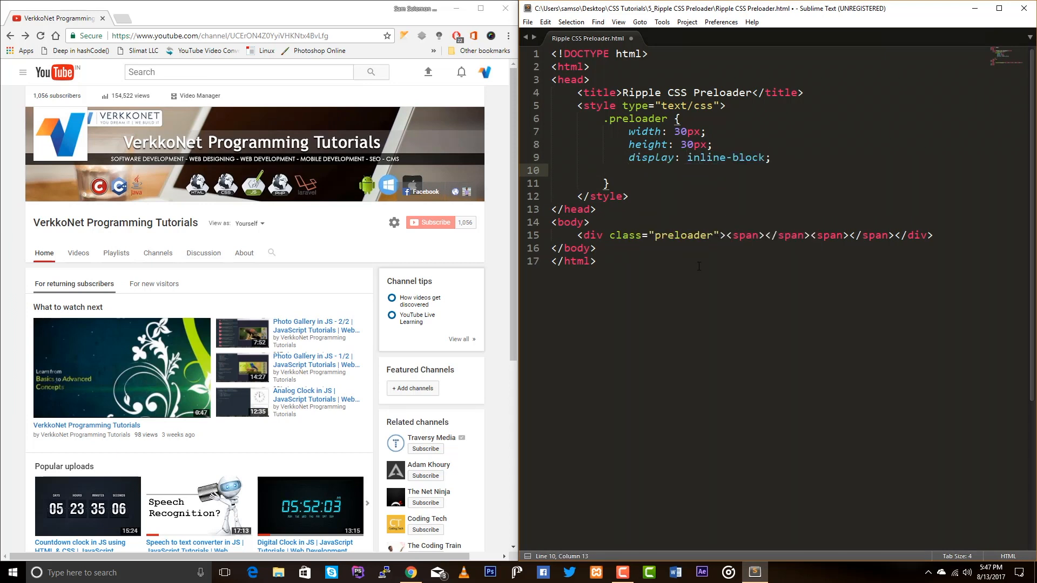
type("position: relative;")
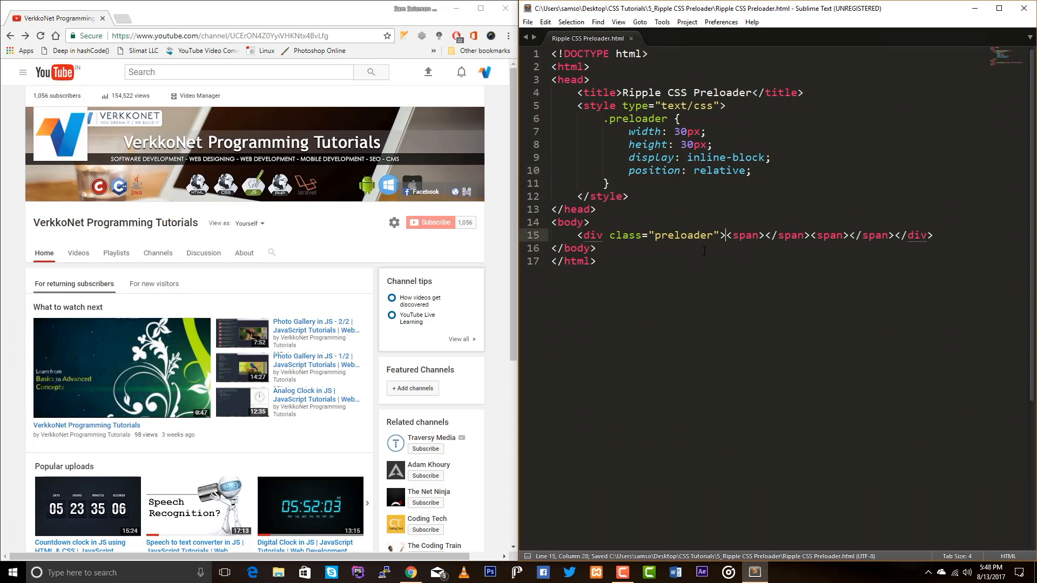
key("Enter")
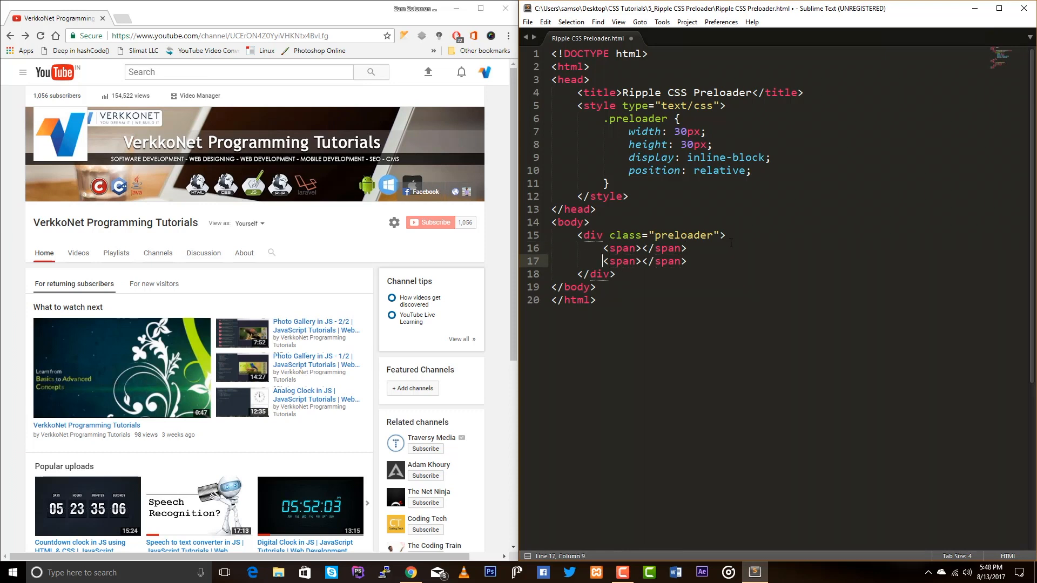
key("ctrl+s")
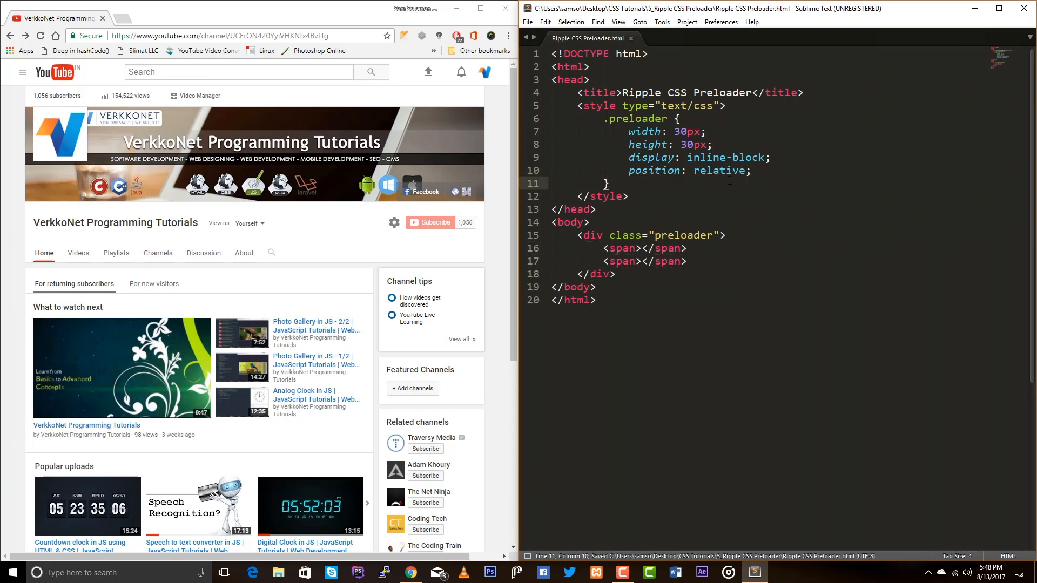
key("enter")
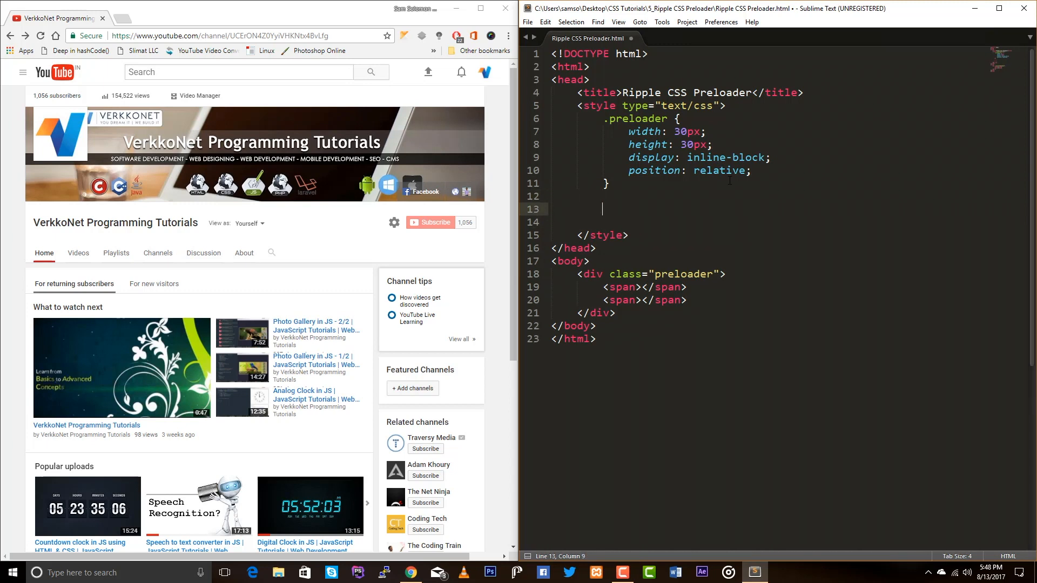
Add a .preloader span rule with position absolute, display inline-block and width 30px
type(".preloader span {")
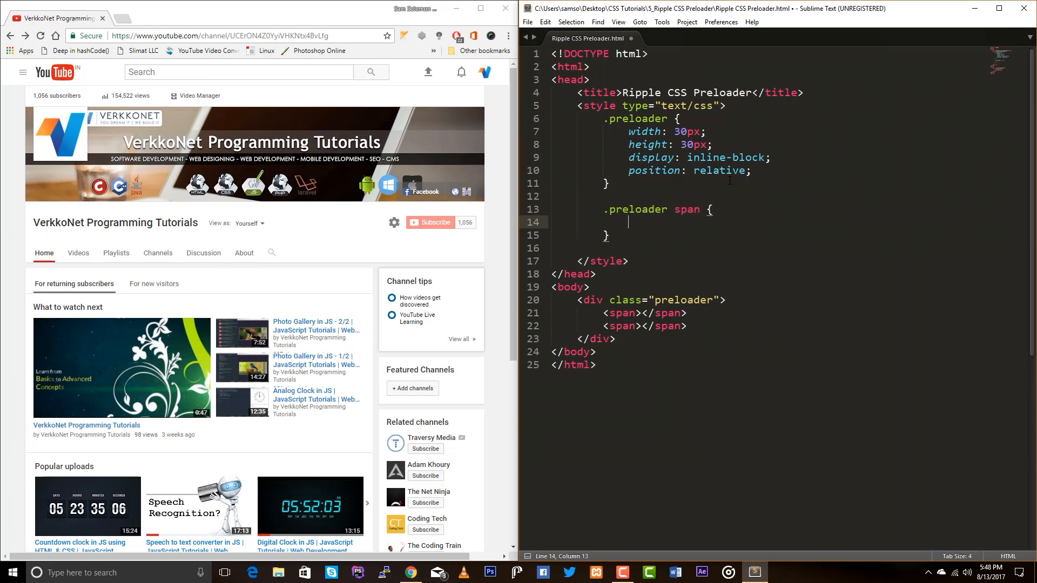
type("position:")
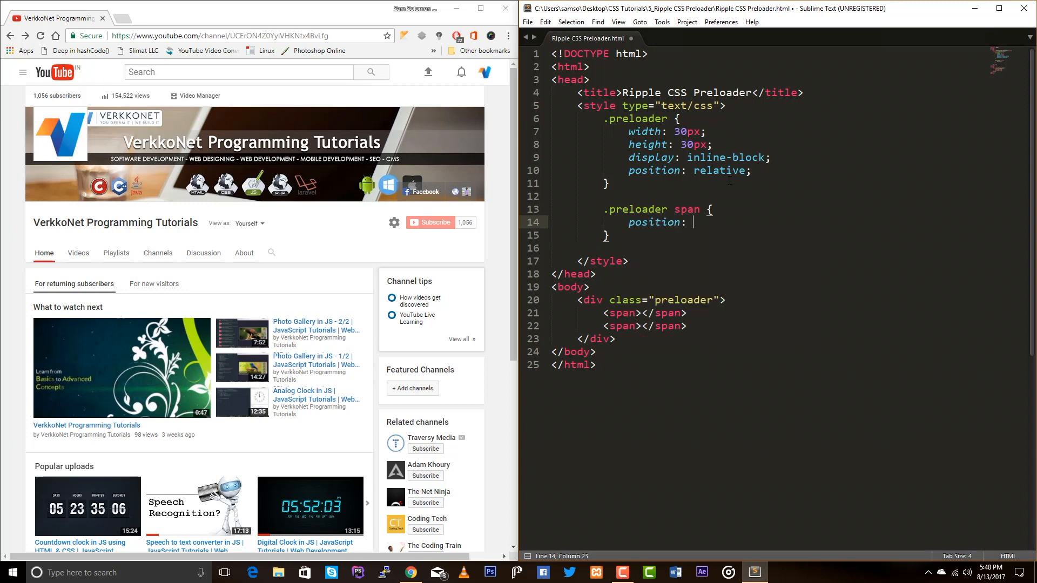
type("absolute;")
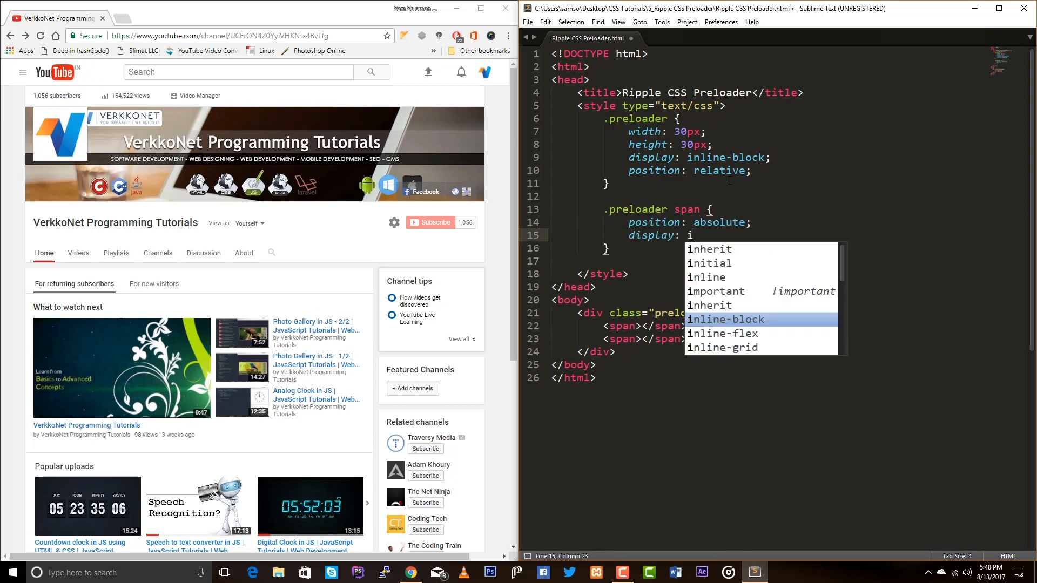
key("Tab")
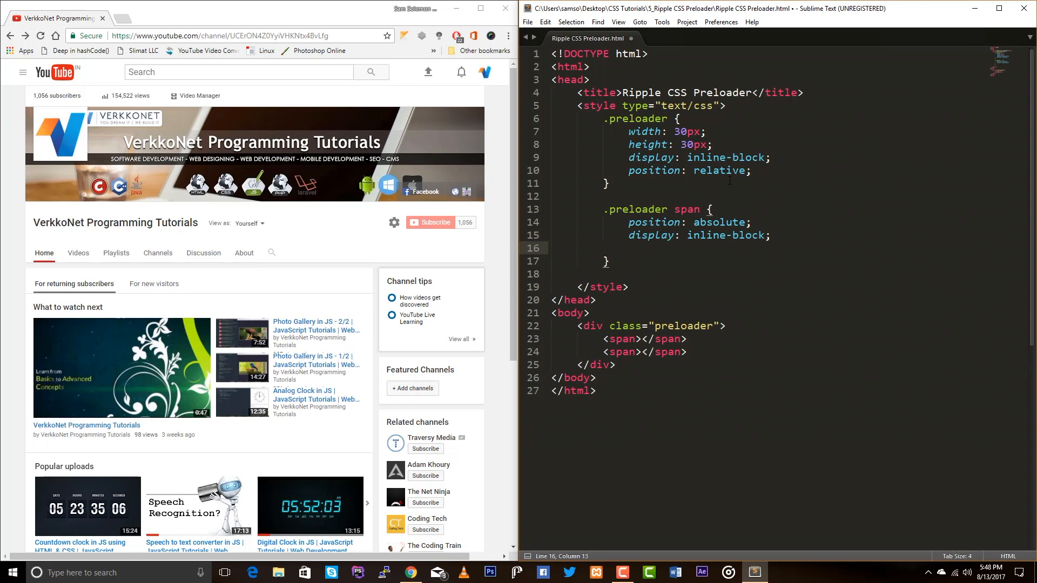
type("width:")
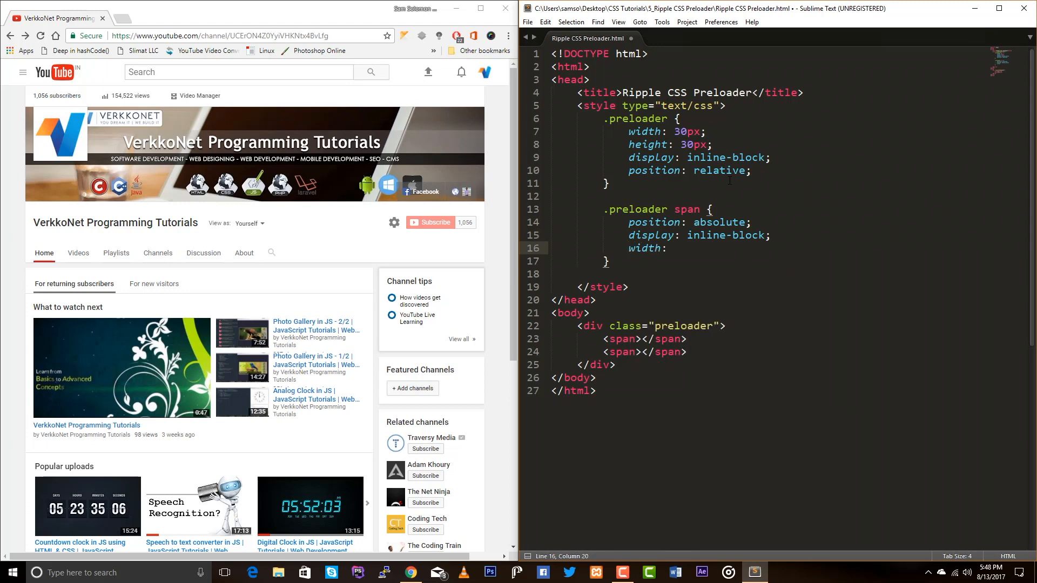
type("30p;")
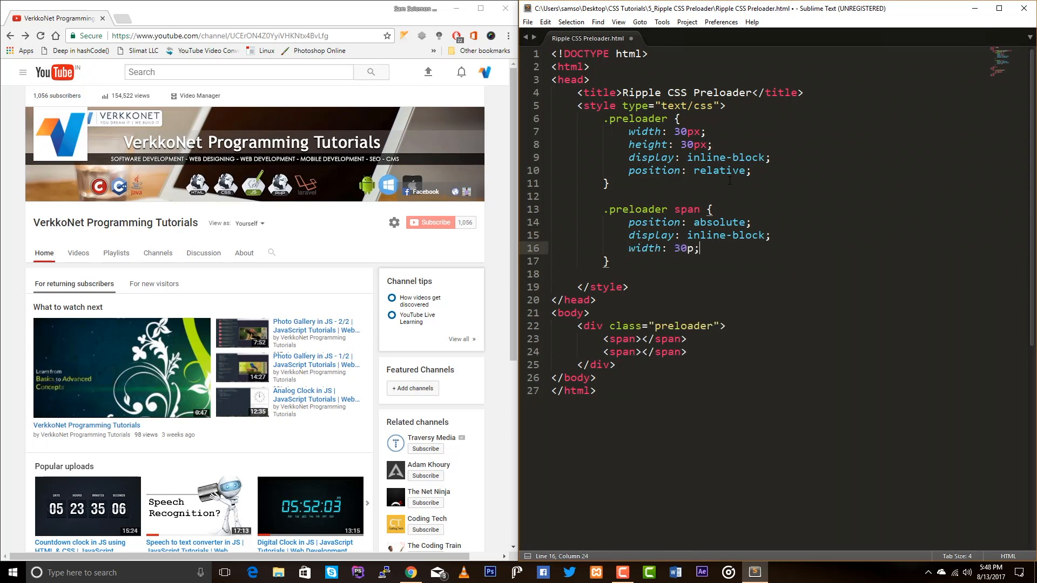
Give the spans height 30px and background #000, then switch to the browser
type("x;")
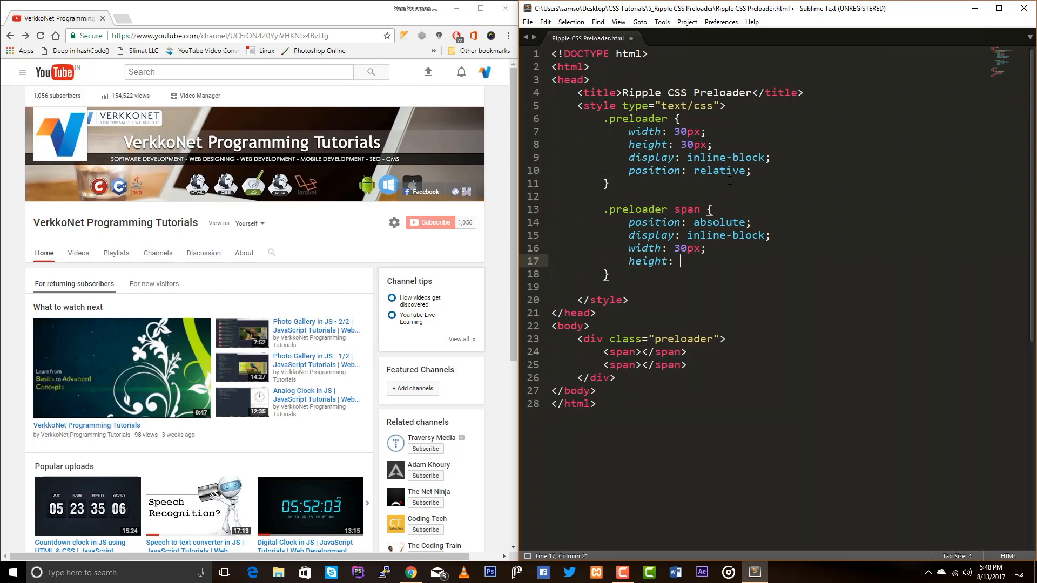
type("30px;")
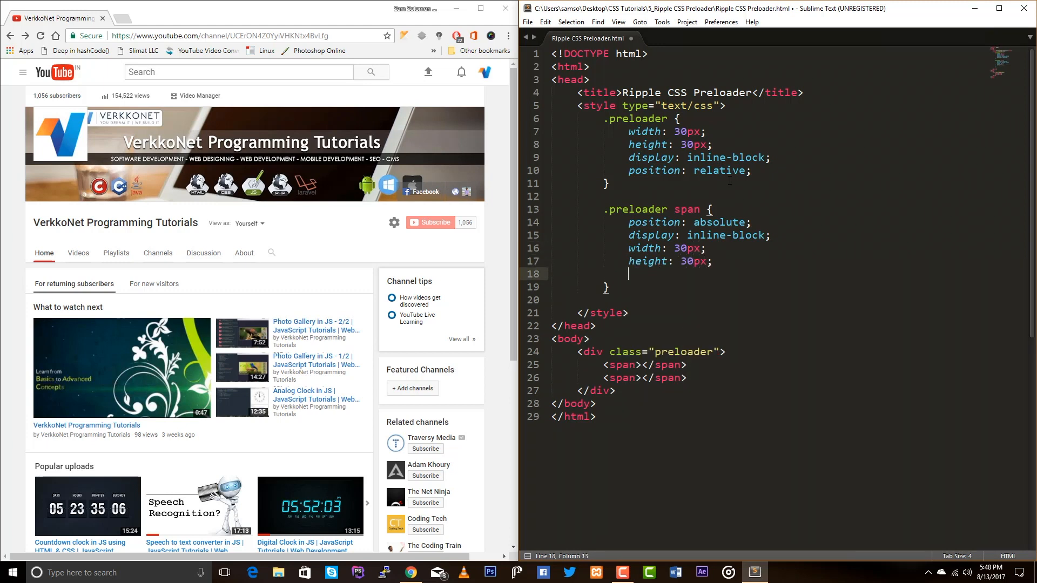
type("background:")
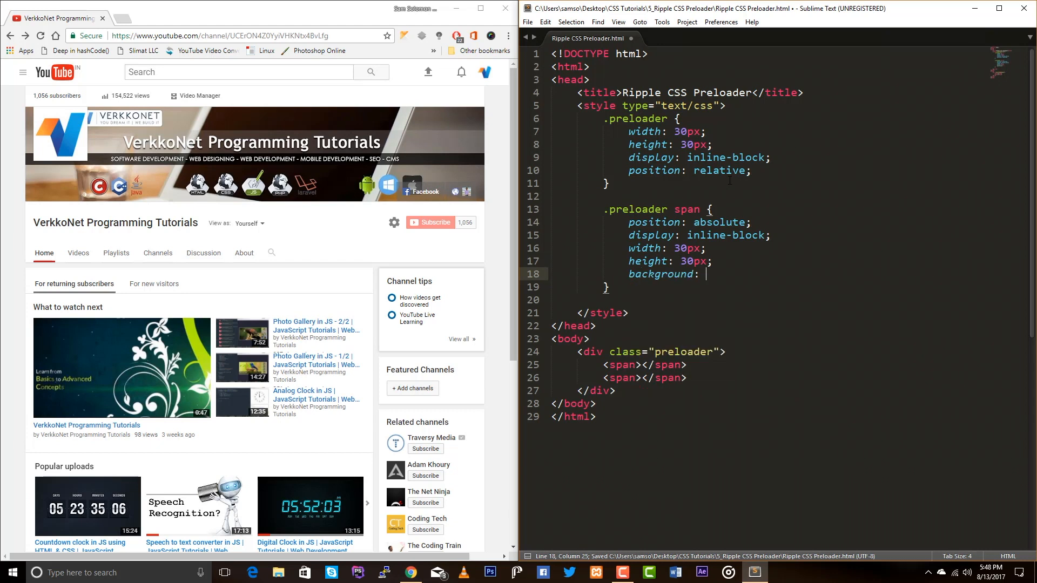
type("#000;")
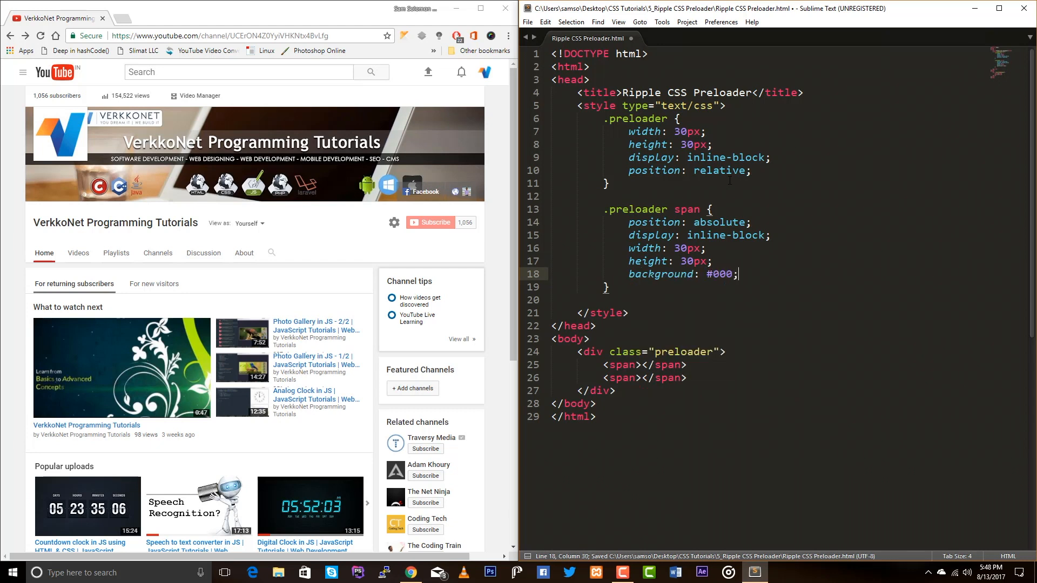
left_click(132, 18)
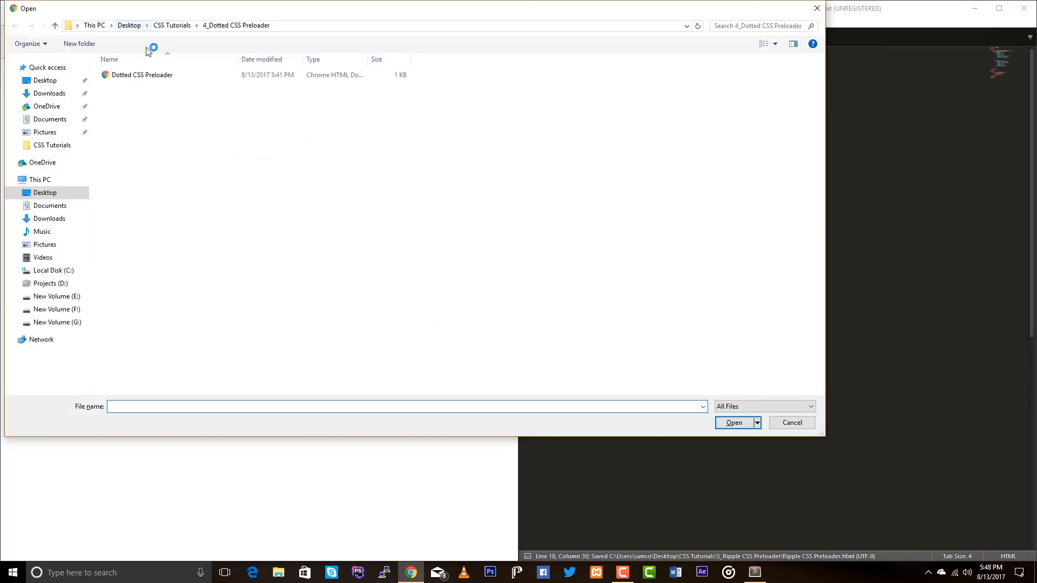
Open Ripple CSS Preloader.html from the 5_Ripple CSS Preloader folder in Chrome
left_click(172, 25)
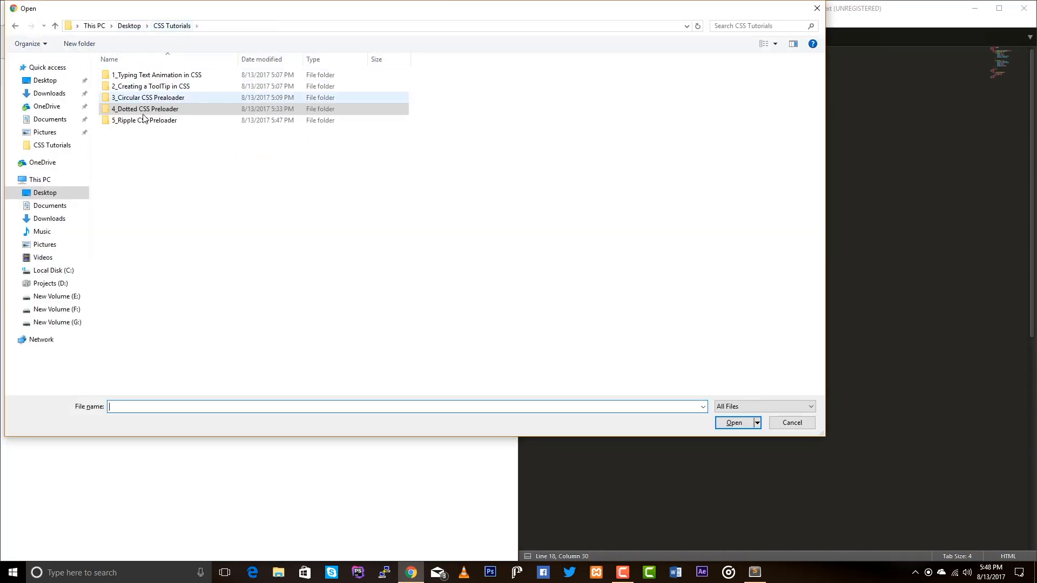
double_click(144, 120)
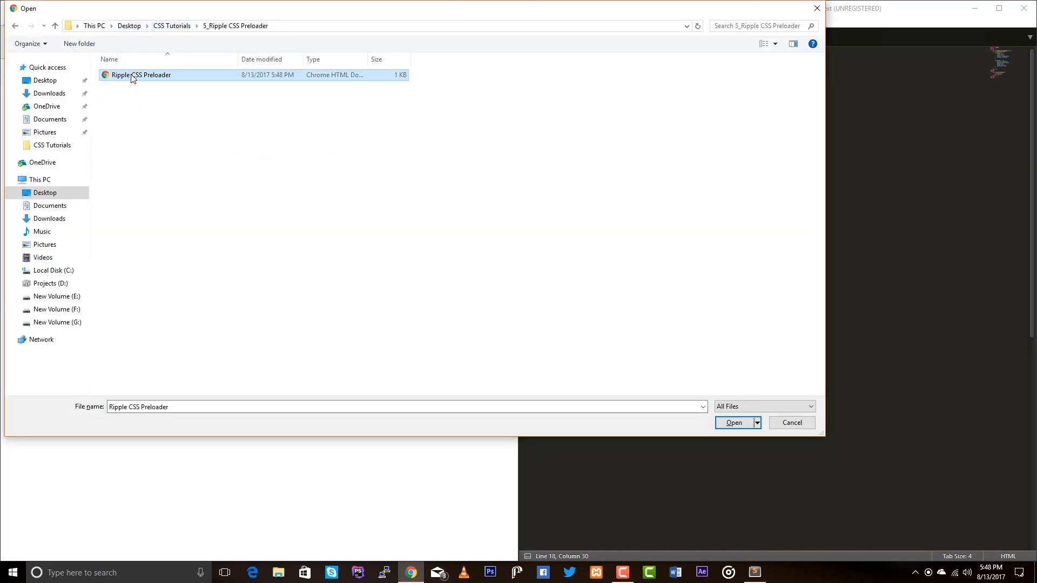
left_click(732, 422)
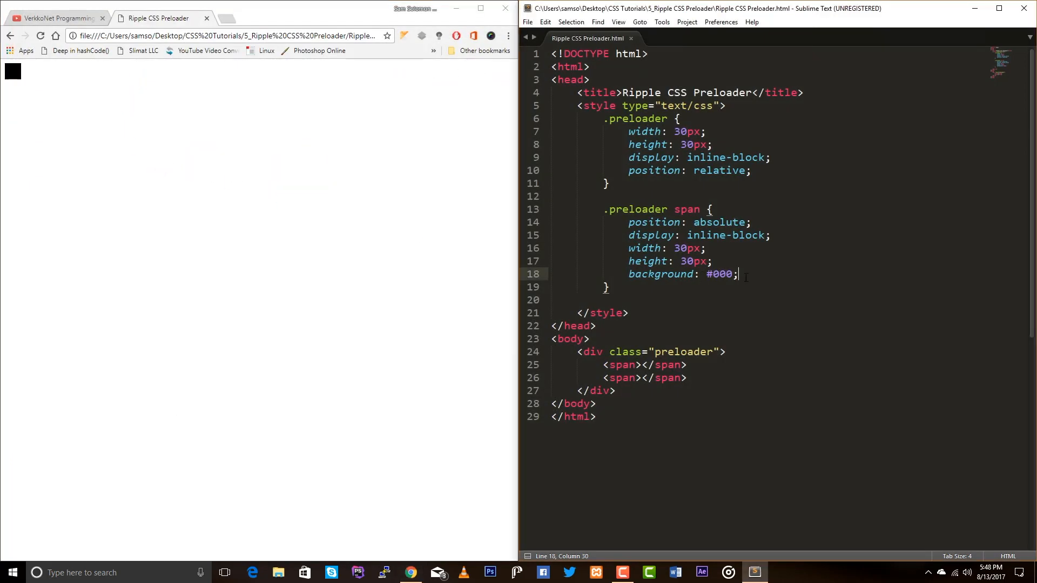
Add border-radius: 100% to the span rule so it renders as a circle
key("enter")
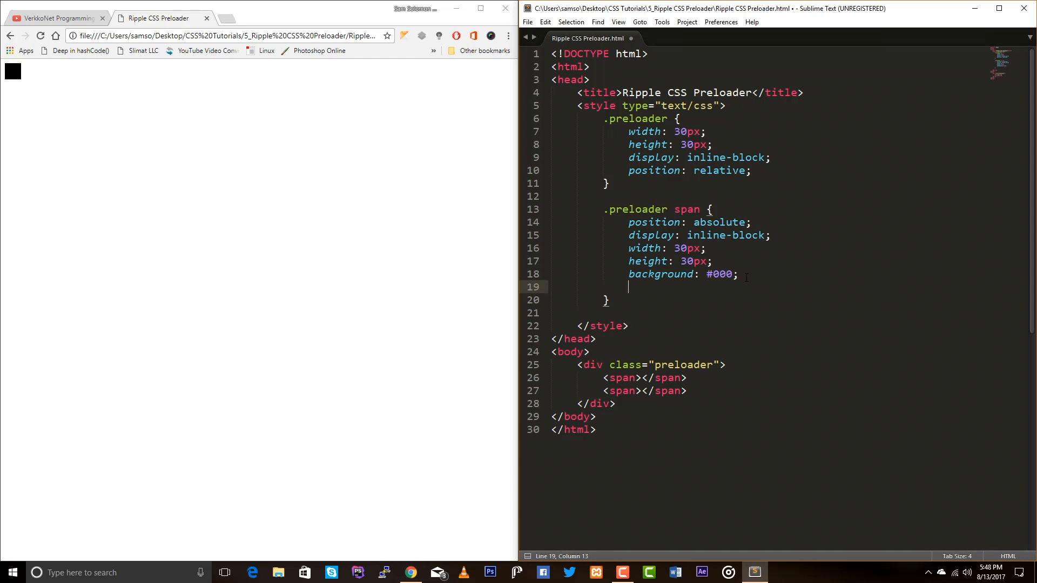
type("border-radius:")
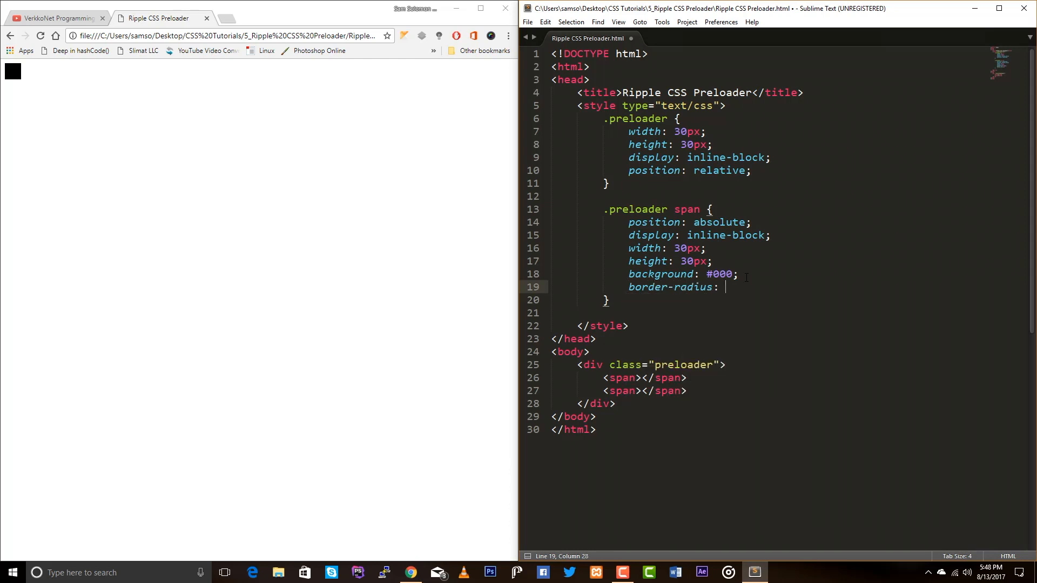
type("100%;")
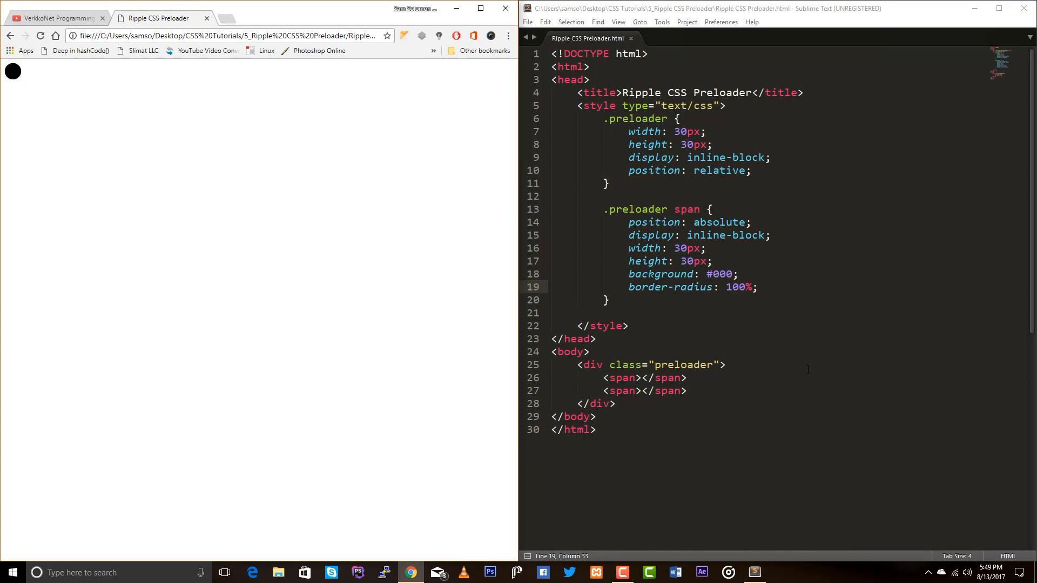
Add -webkit-, -o- and plain animation: preloader 1s linear infinite to the spans and save
scroll("down", 3)
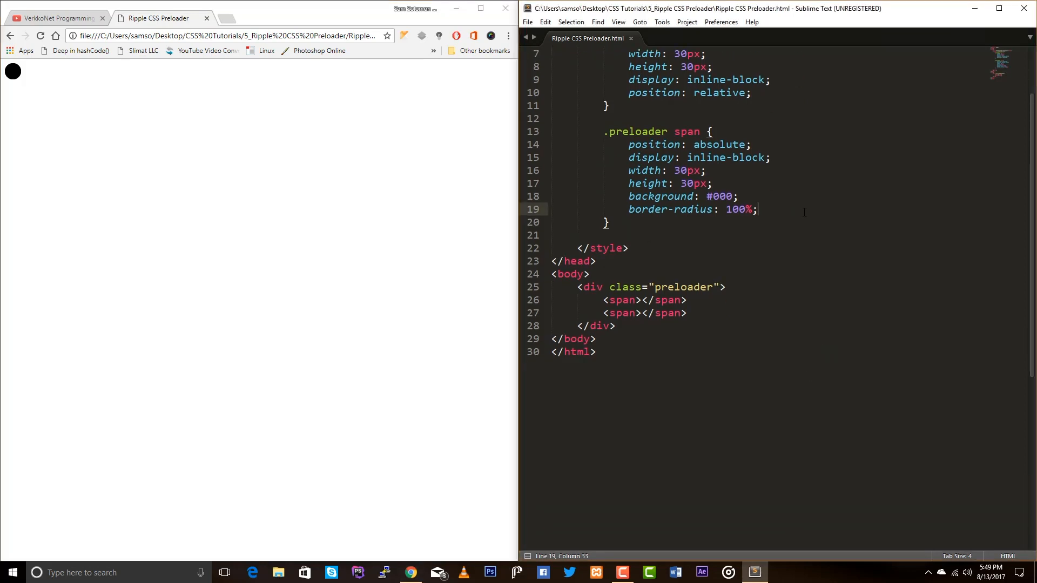
type("animation: pre;")
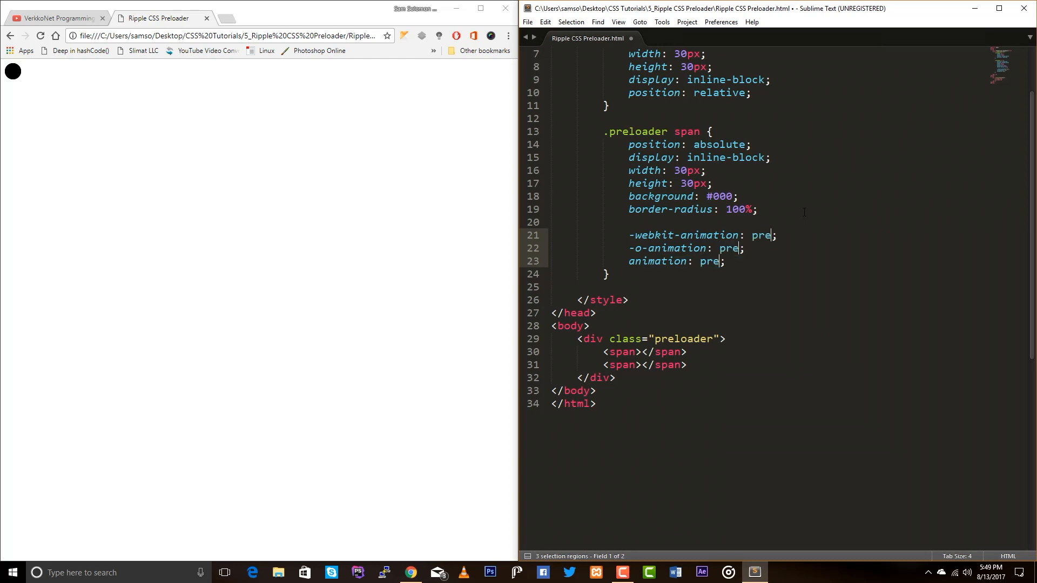
type("loader")
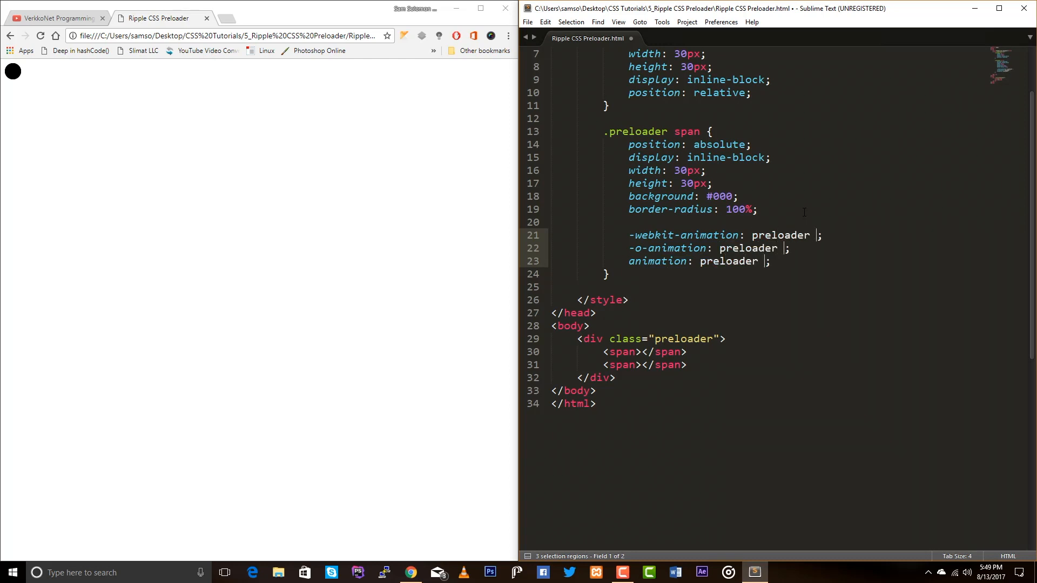
type("1s")
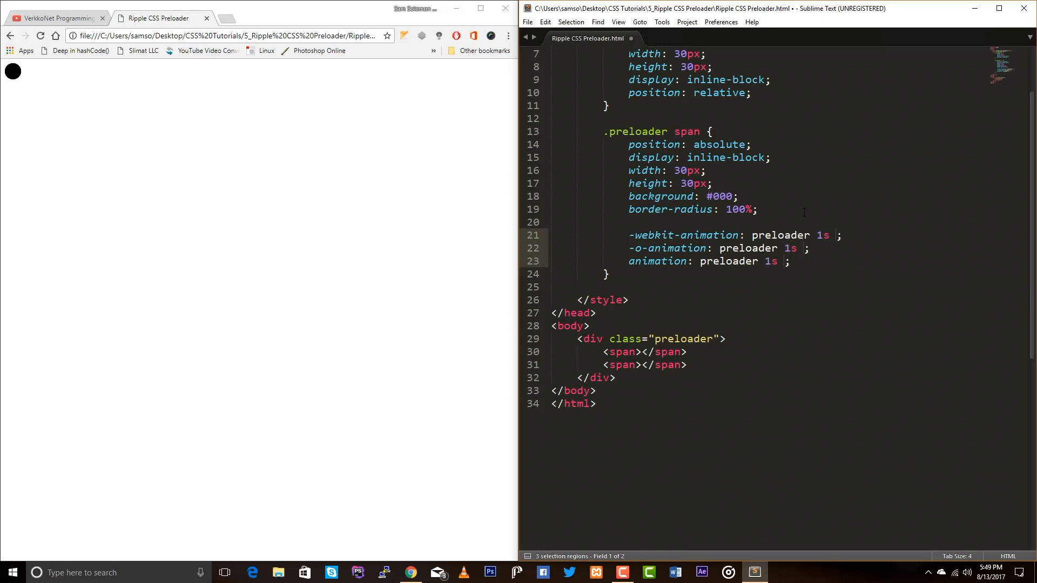
type("linear i")
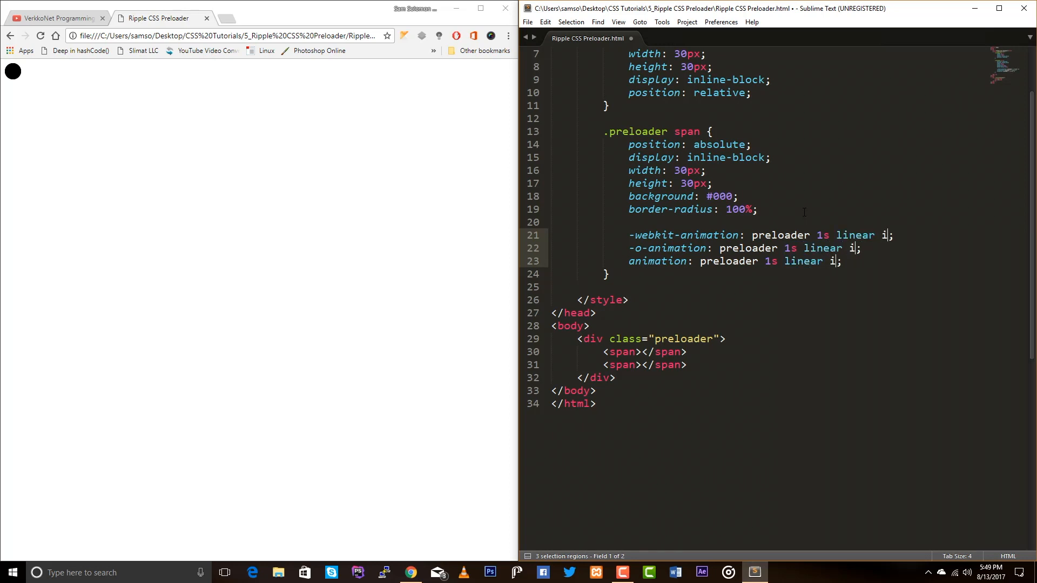
type("nfinite")
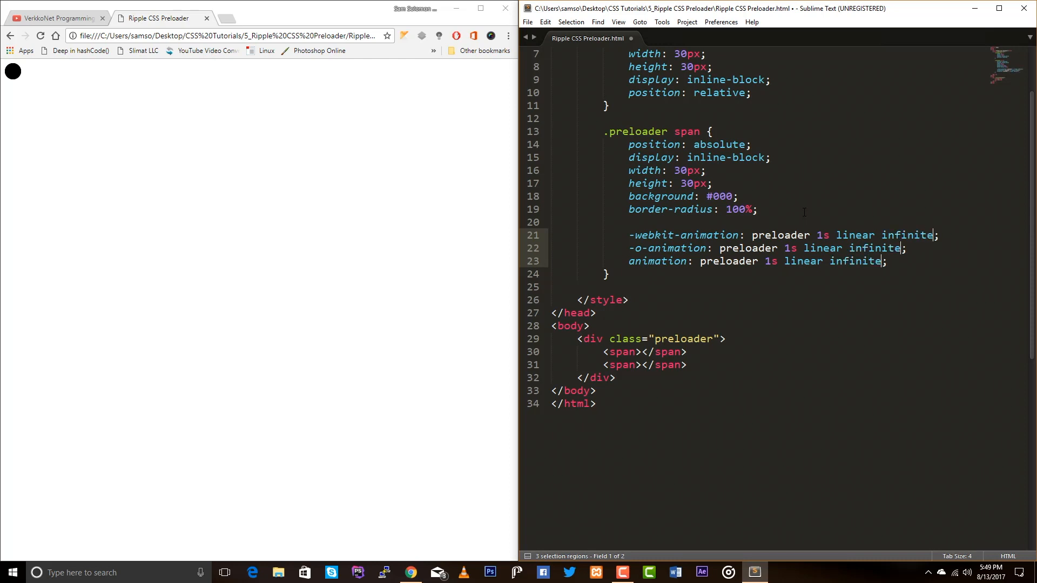
key("ctrl+s")
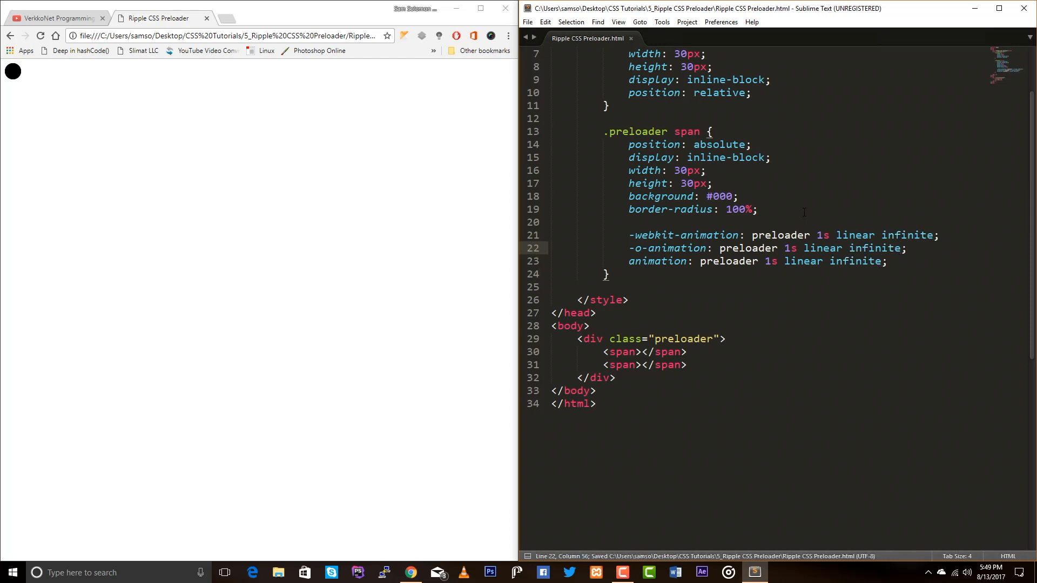
scroll("down", 3)
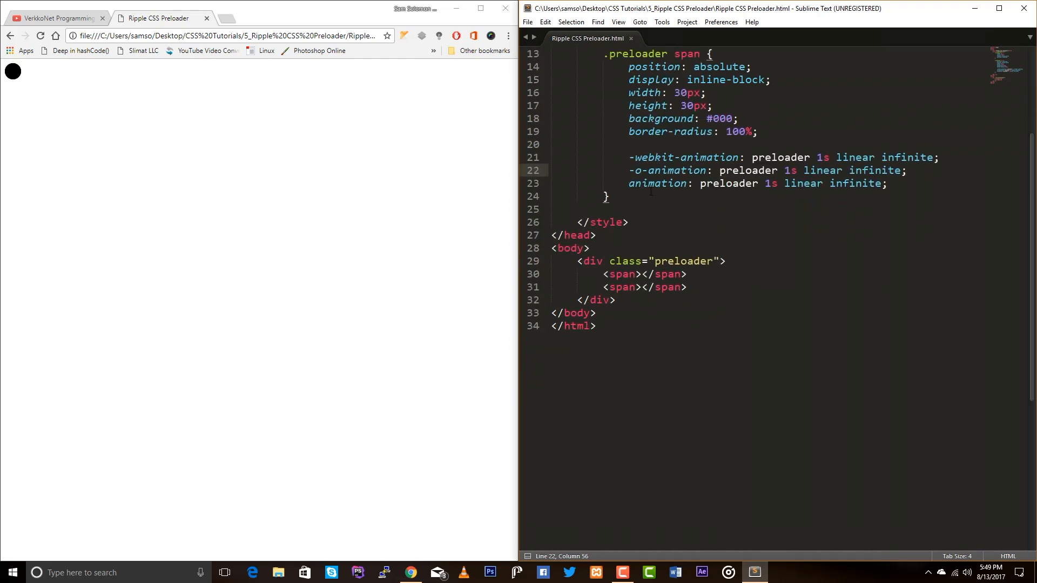
key("Enter")
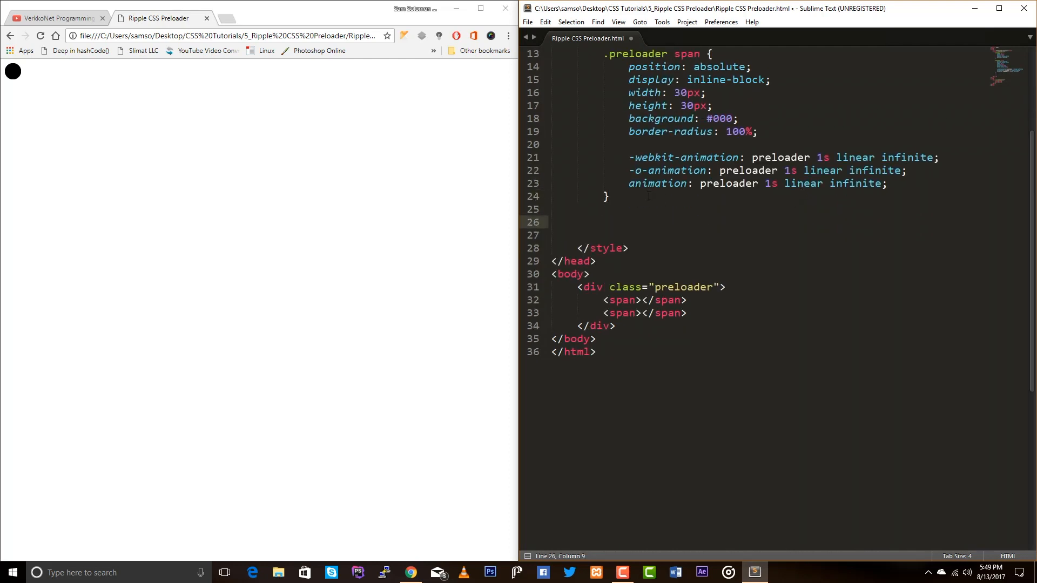
type("@keyfrma")
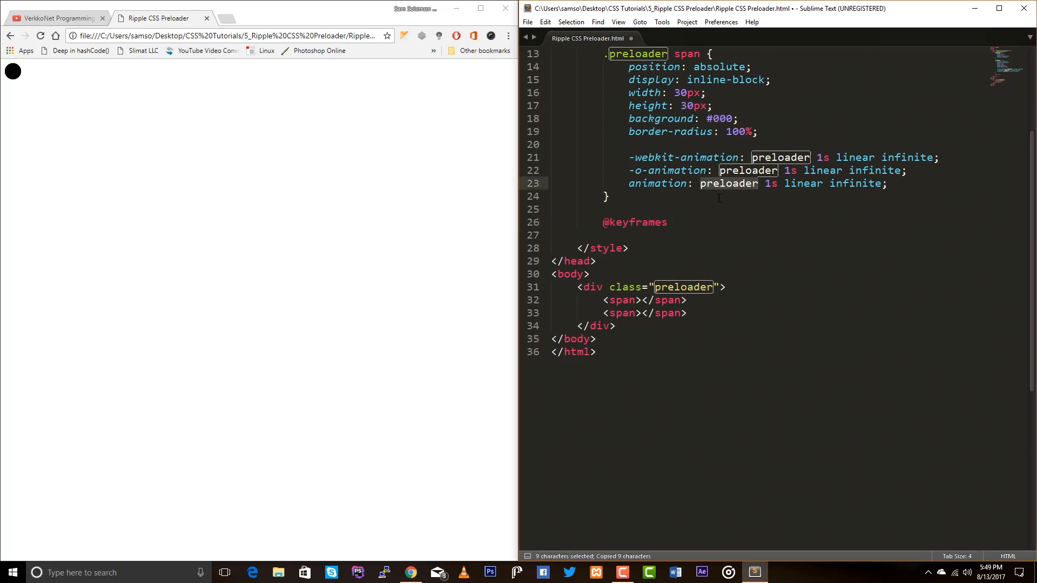
type("preloader")
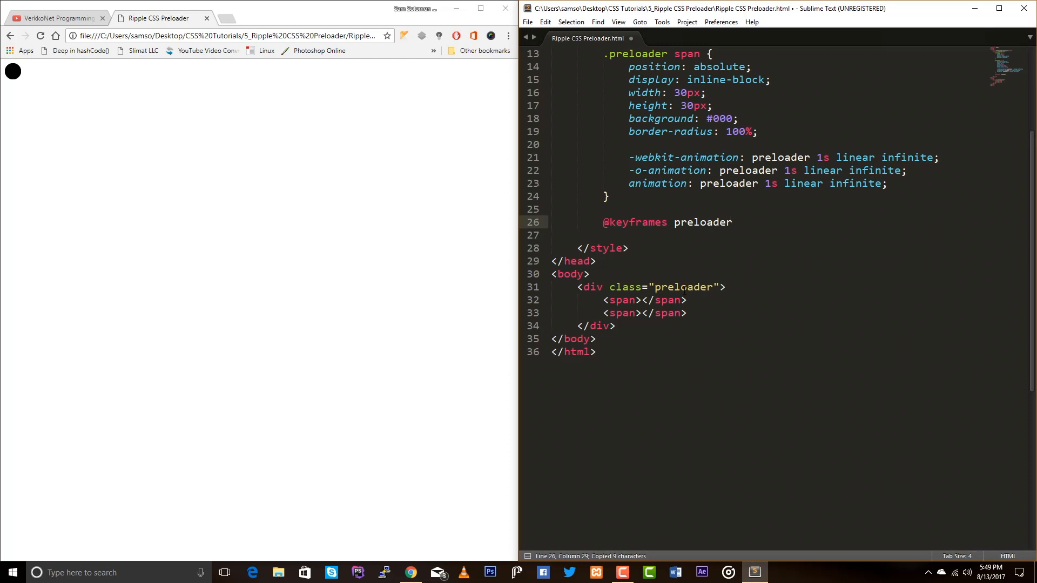
type("{")
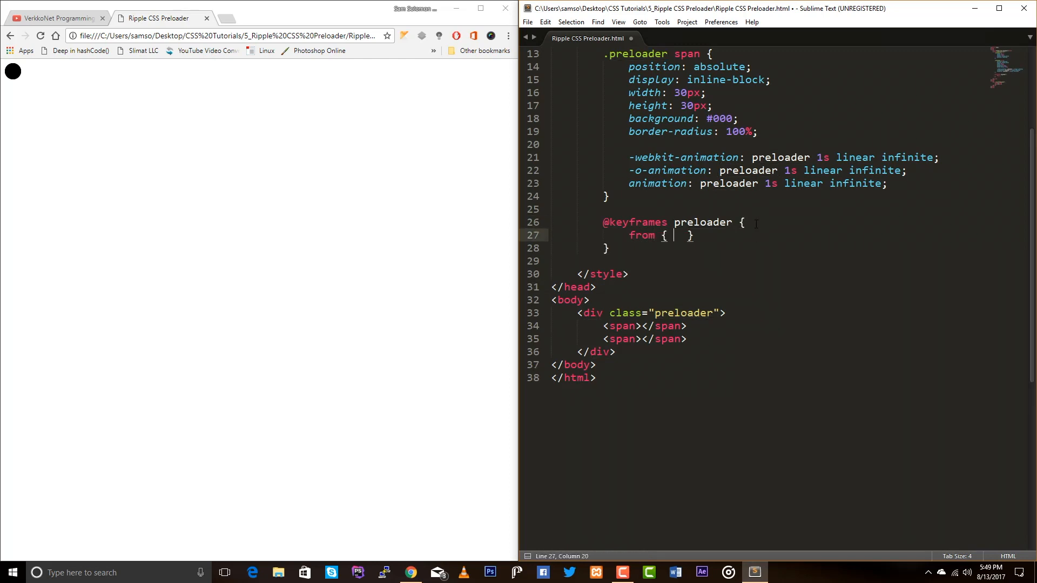
type("transform: scale();")
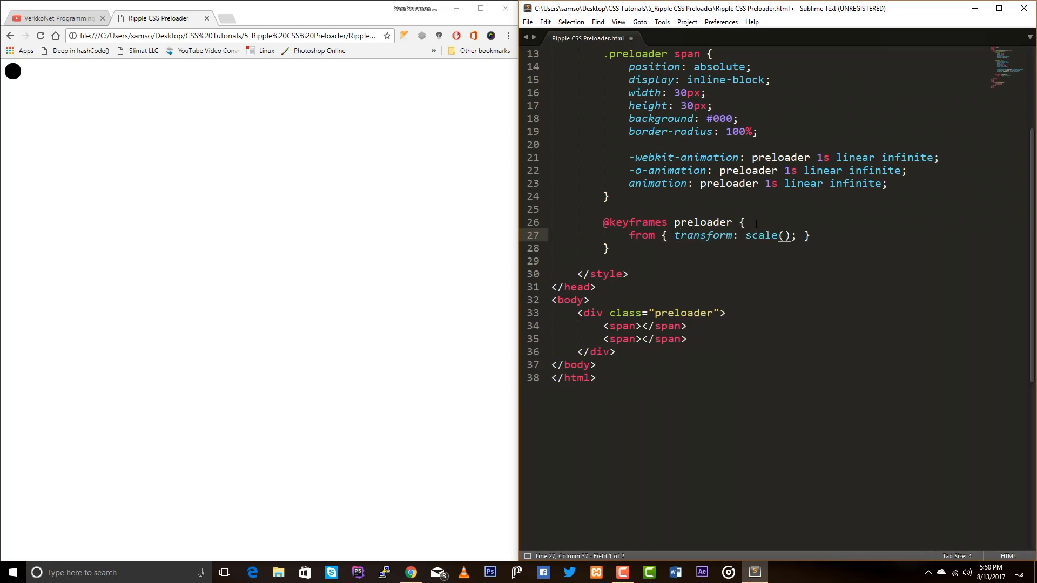
type("0")
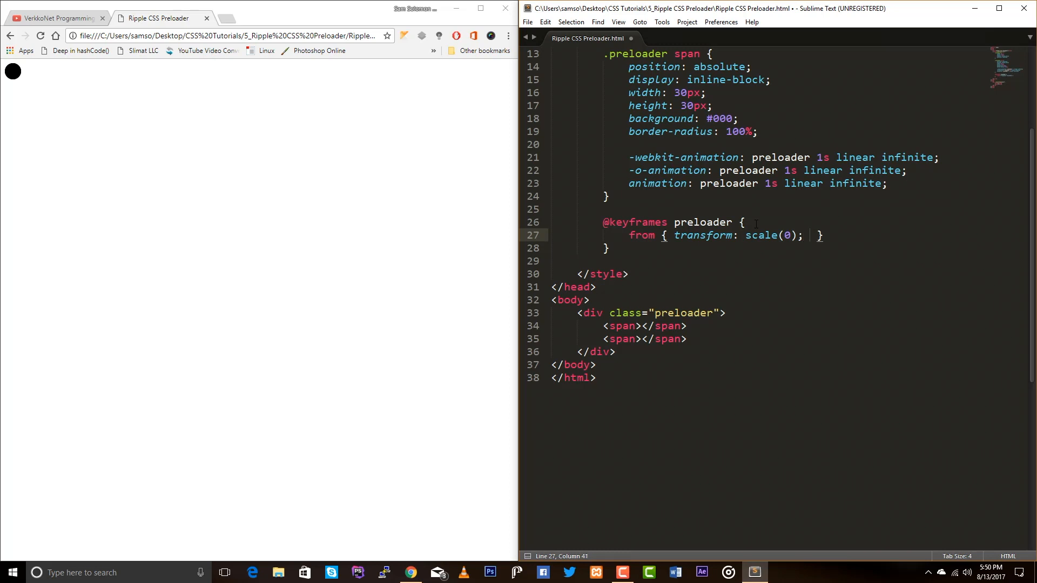
type("opacity:")
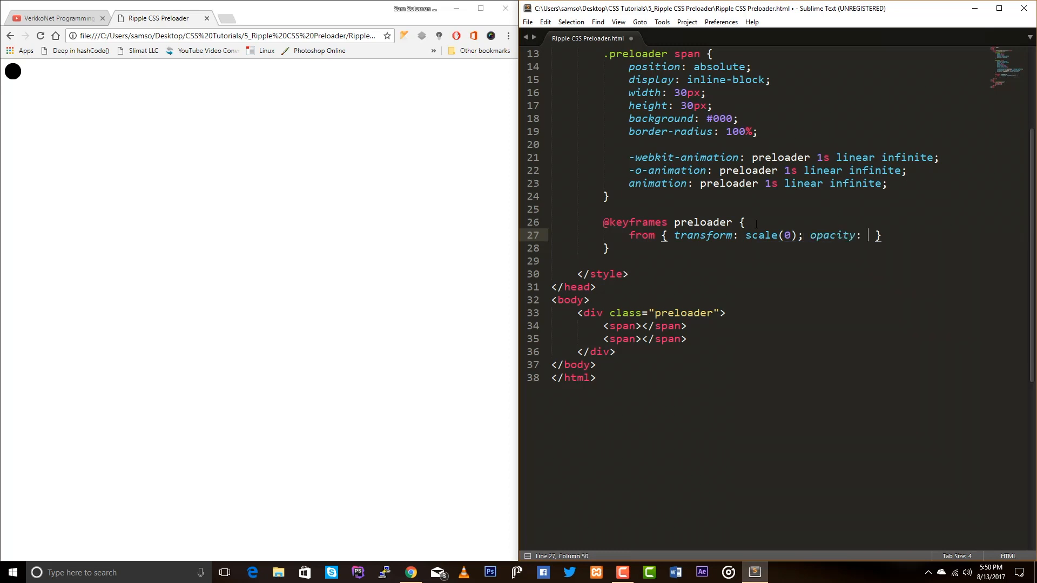
type("0.5;")
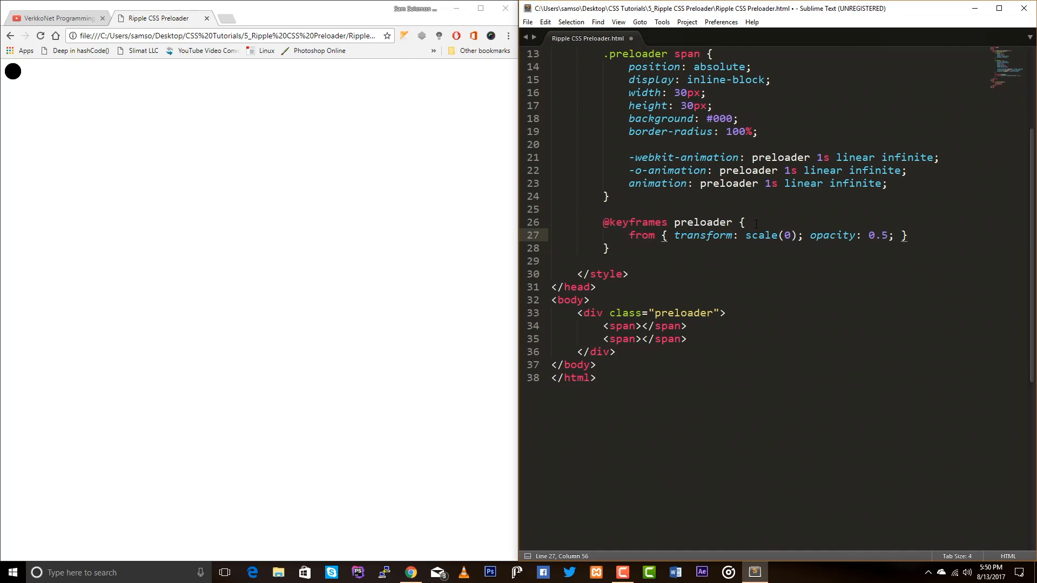
Add the to block with transform: scale(1) and opacity: 0
type("to {  }")
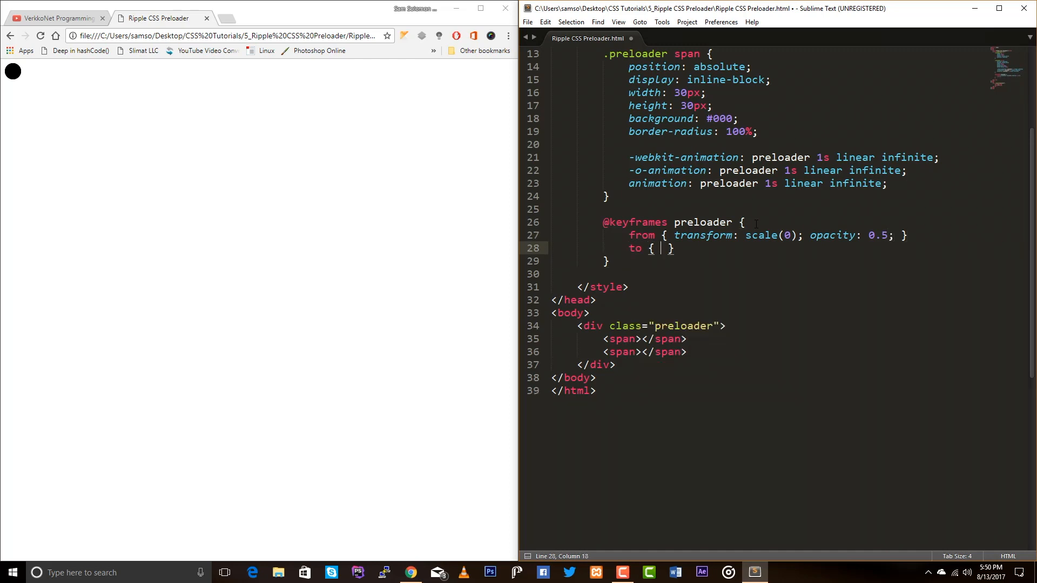
type("transform: scale();")
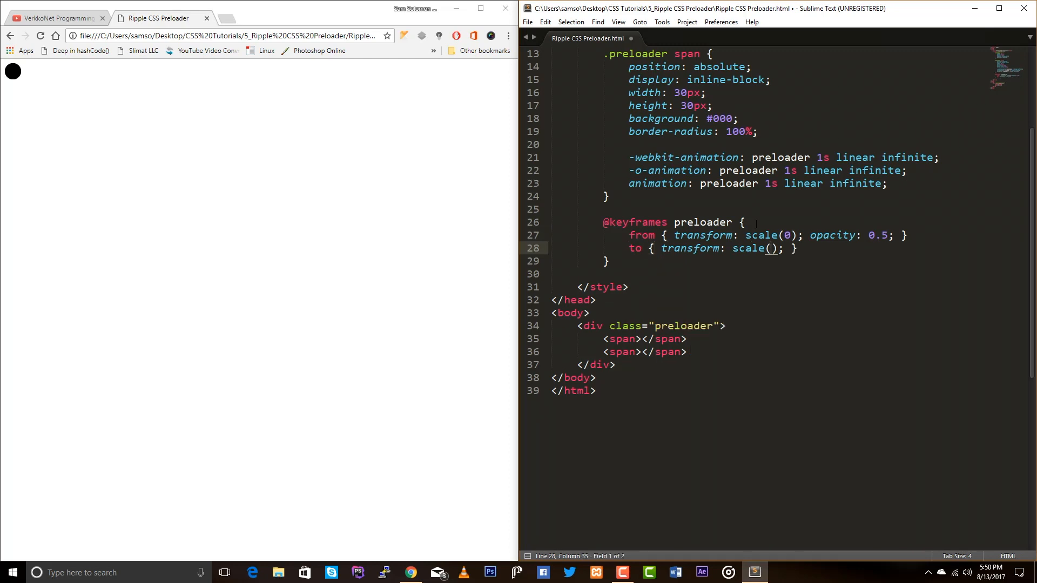
type("1")
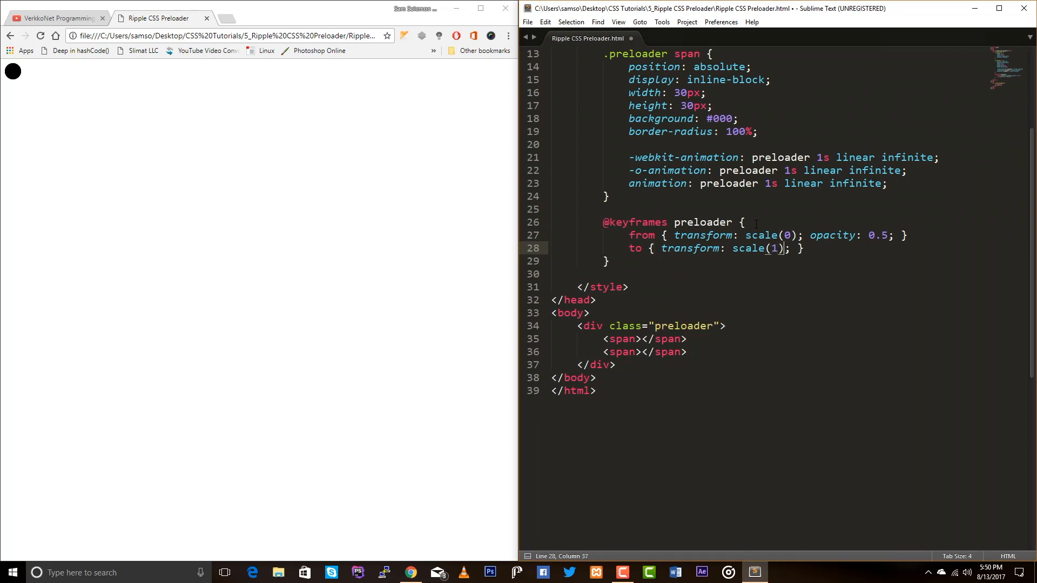
type("opacity:")
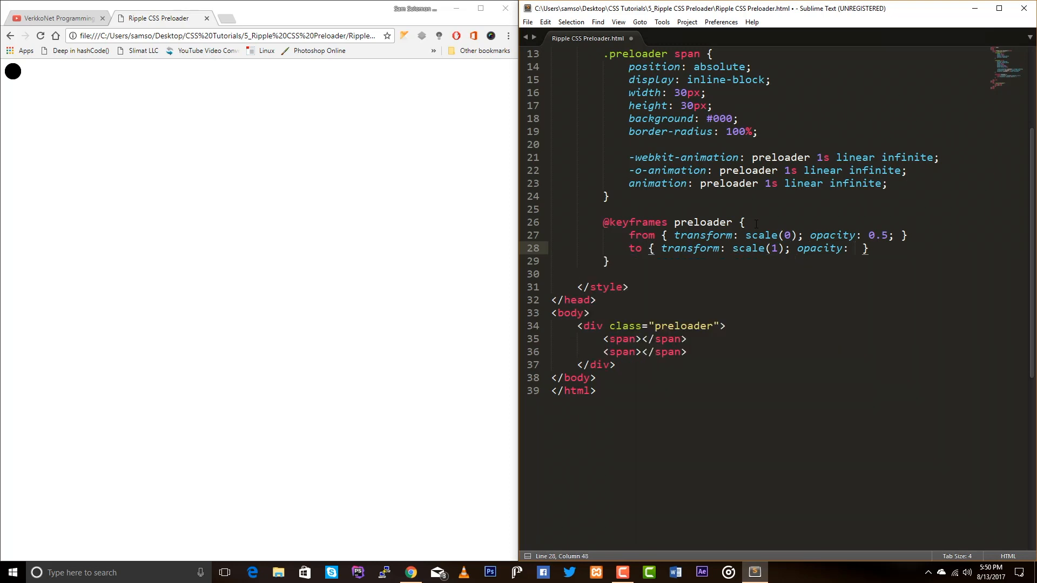
type("0;")
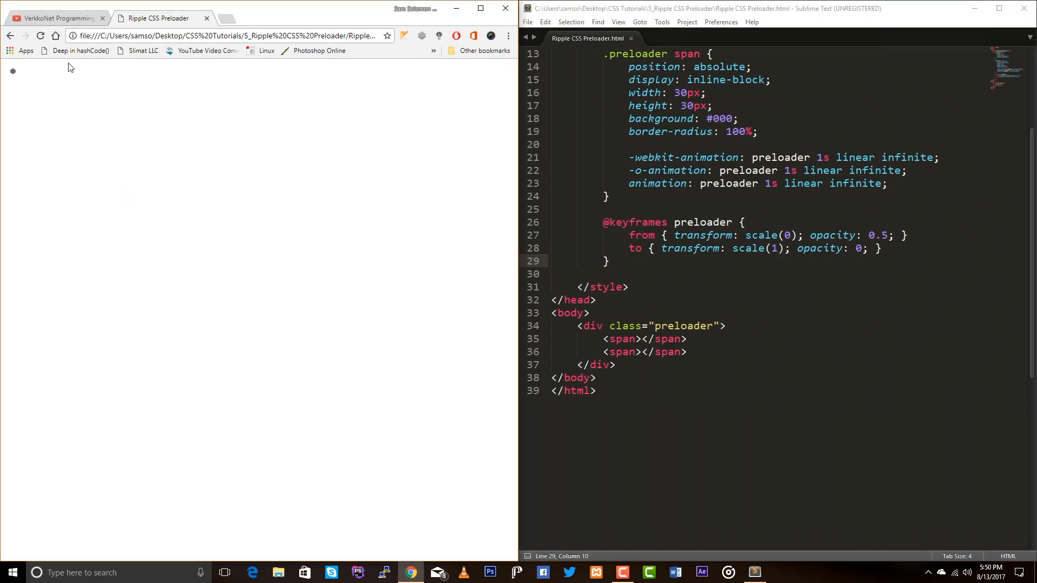
mouse_move(38, 110)
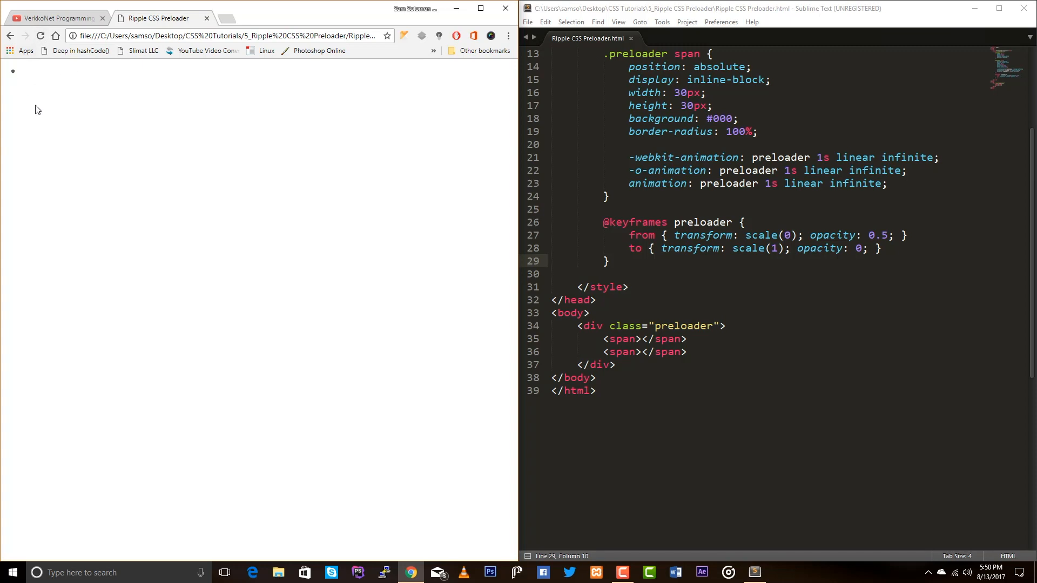
mouse_move(47, 97)
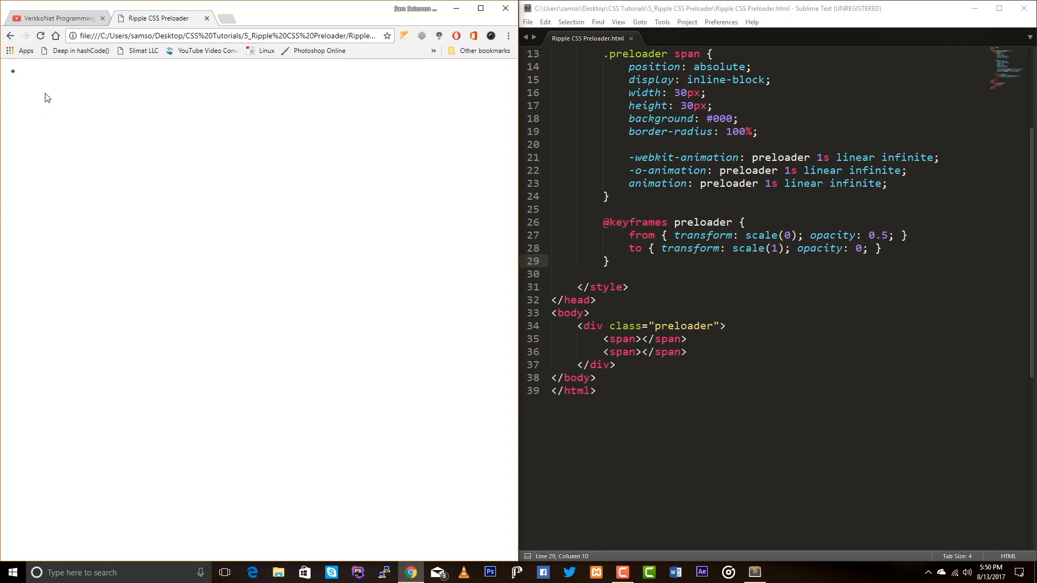
mouse_move(30, 88)
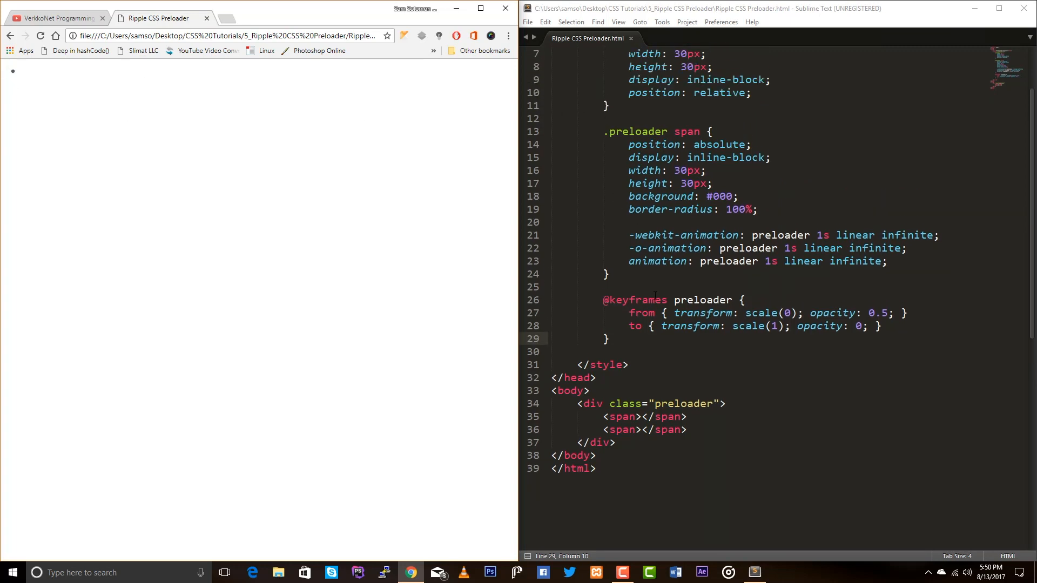
Add a .preloader span:nth-child(2) rule below the span rule
key("enter")
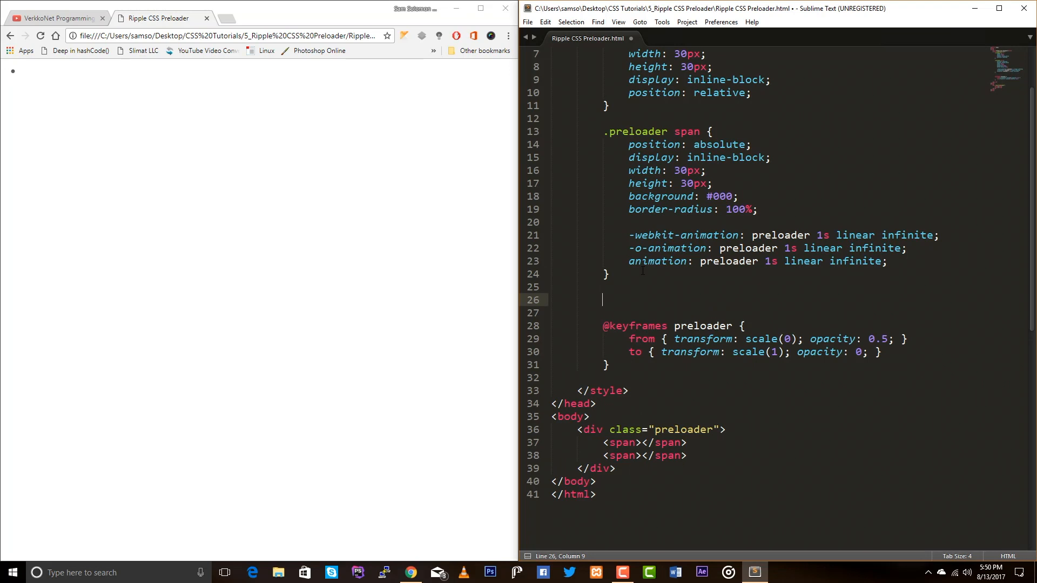
type(".pre")
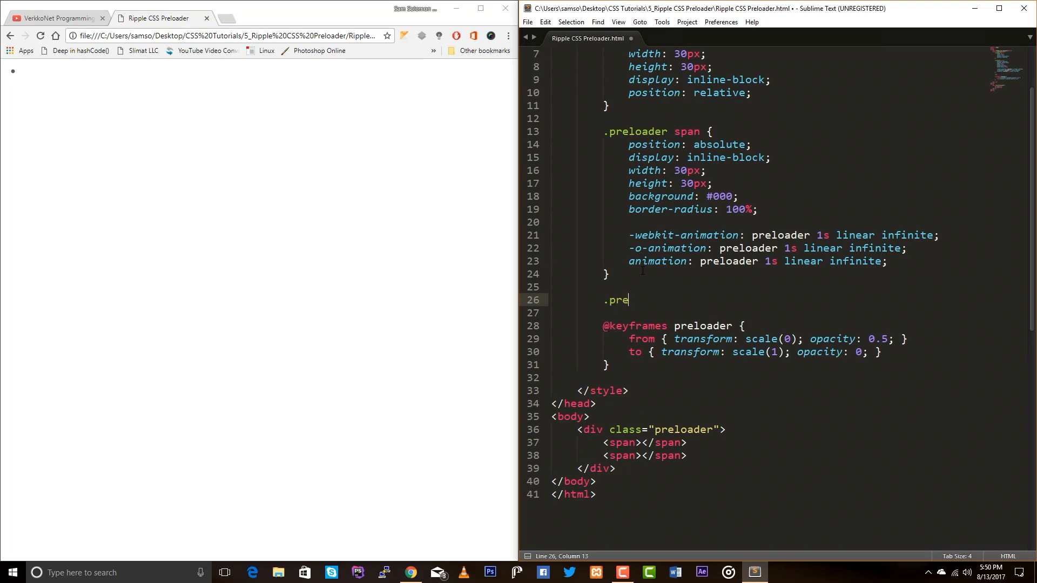
type("loader span")
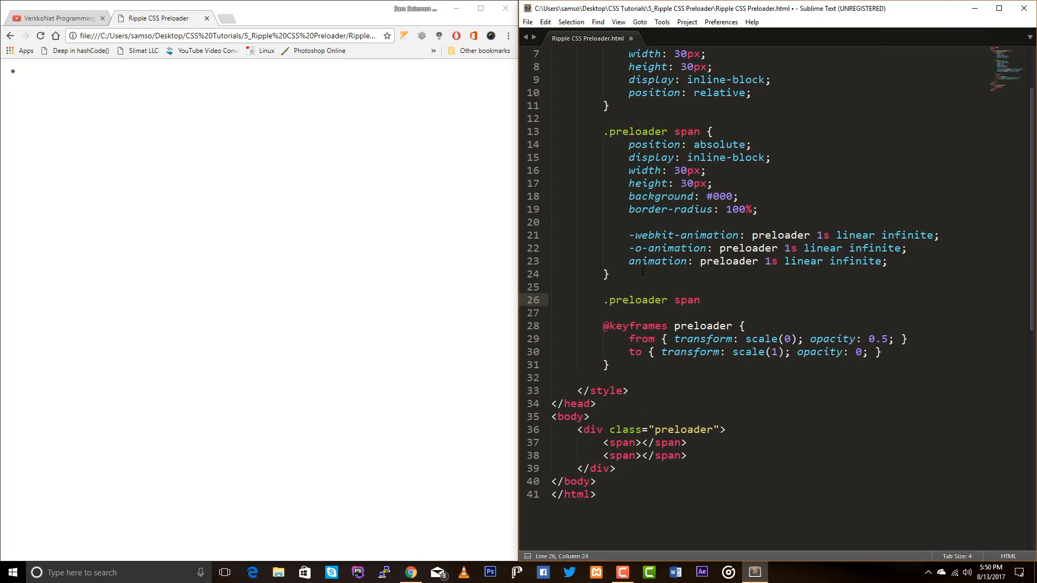
type(":nth")
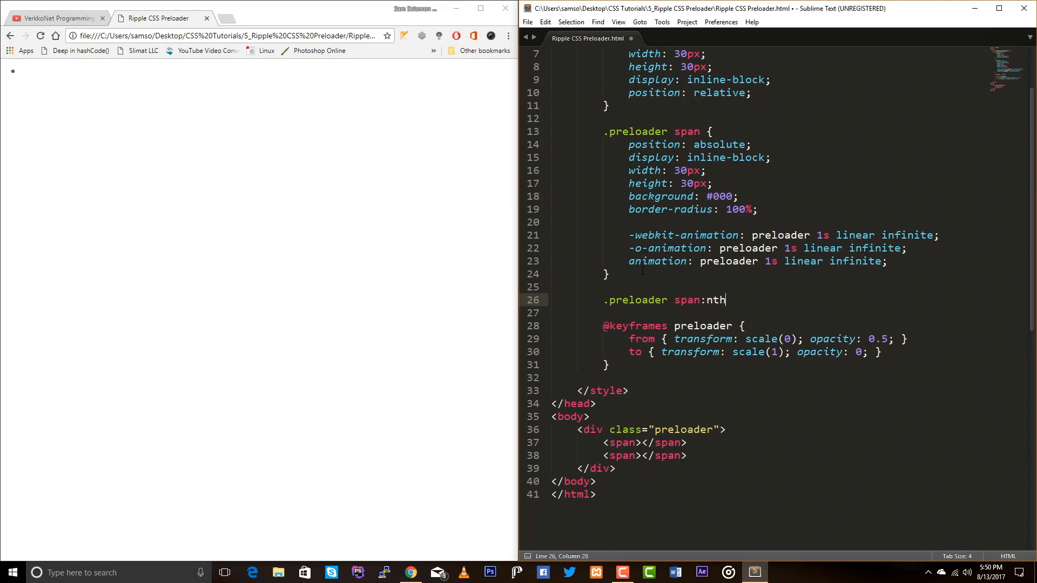
type("-child()")
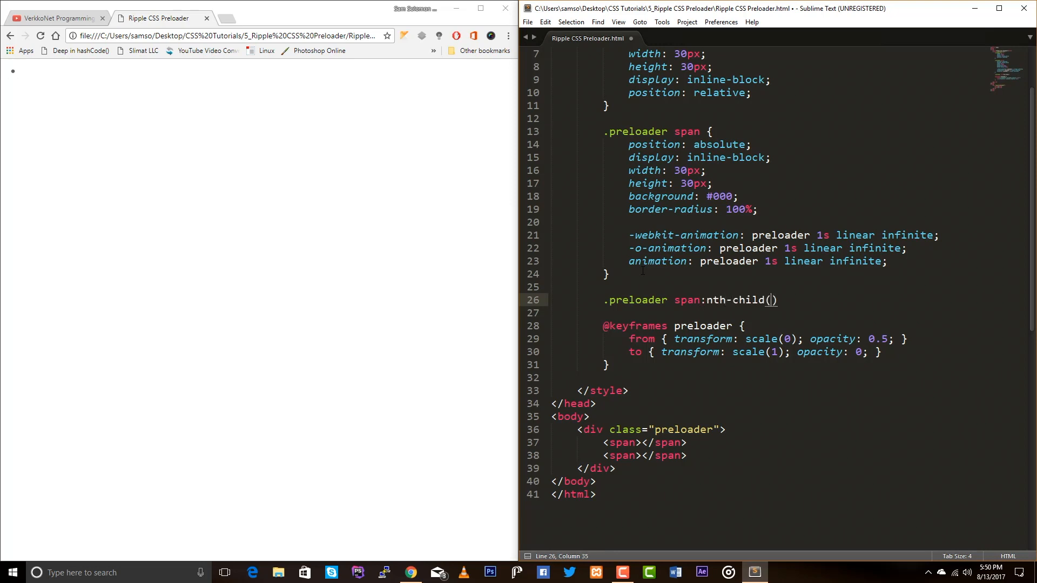
type("2) {")
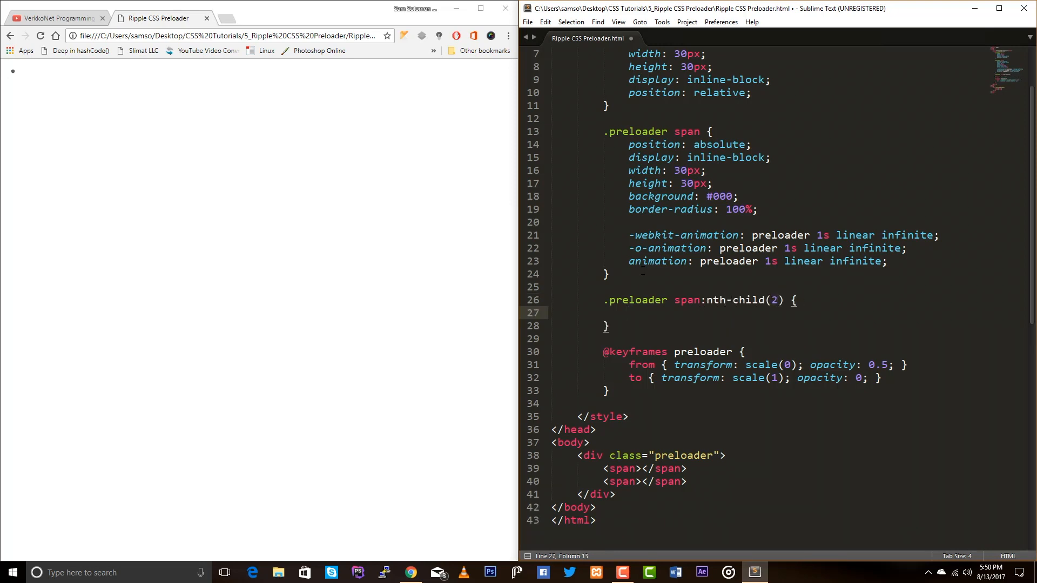
Set animation-delay: 0.5s for the second span
type("animatin")
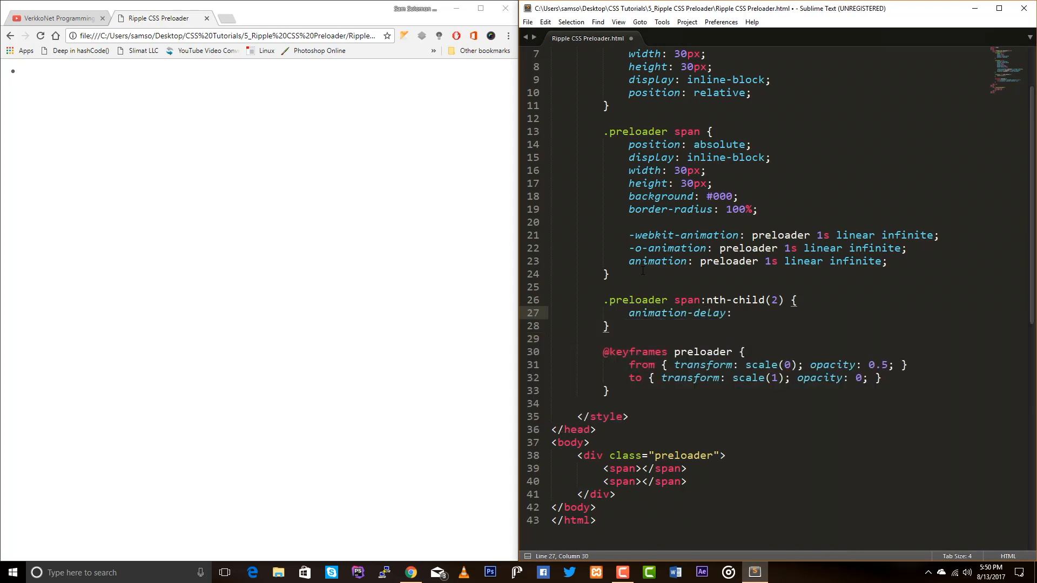
type("0.")
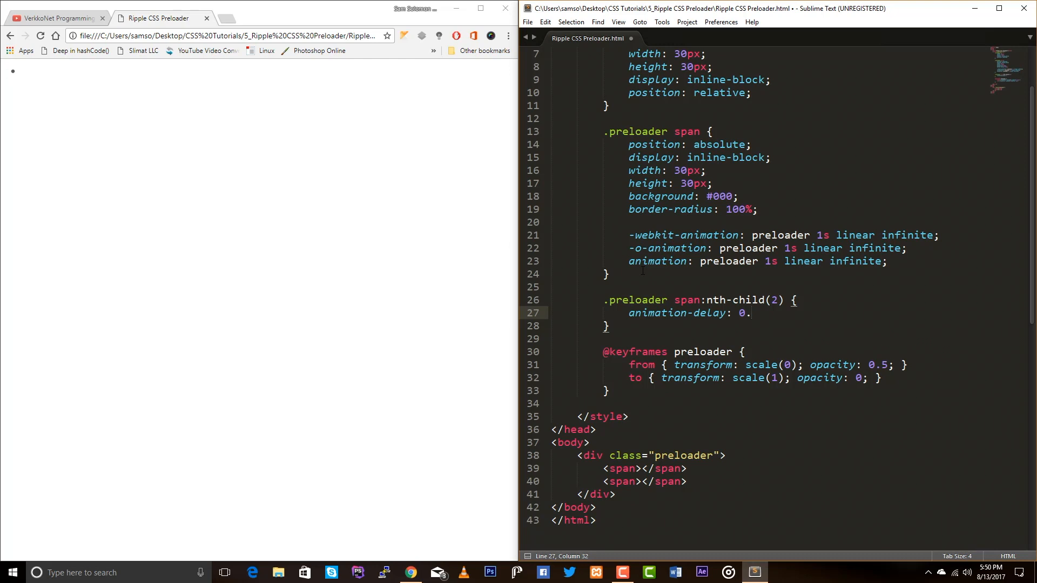
key("Backspace")
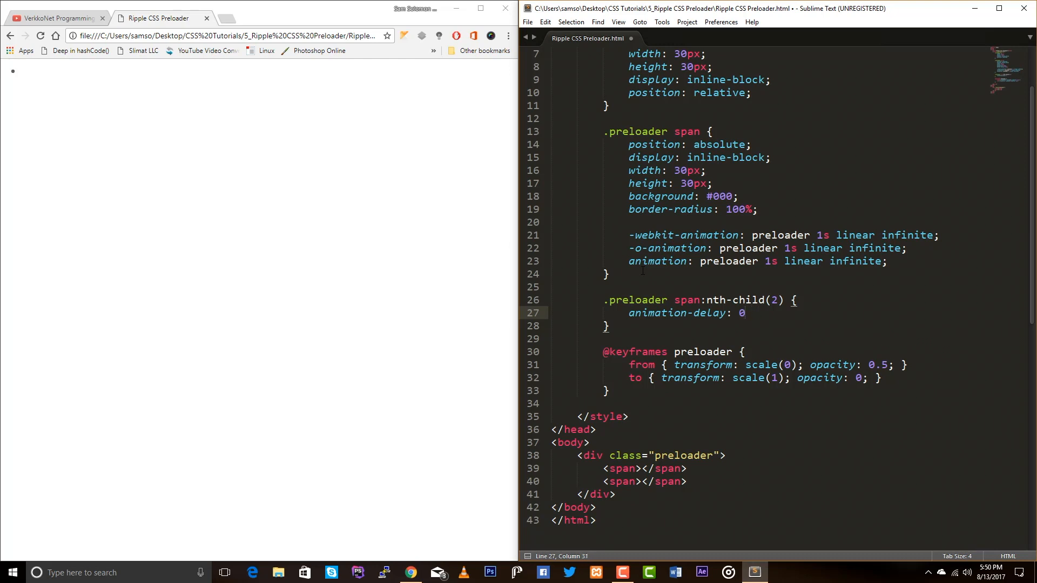
type(".5s;")
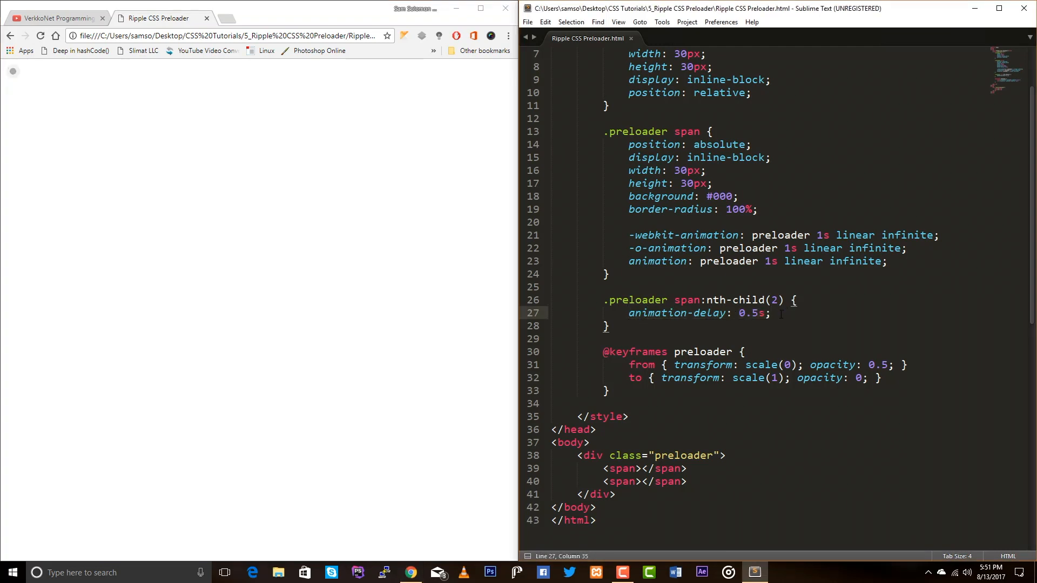
Change the second span's animation-delay to -0.5s, save, and select the 1s duration
left_click(739, 313)
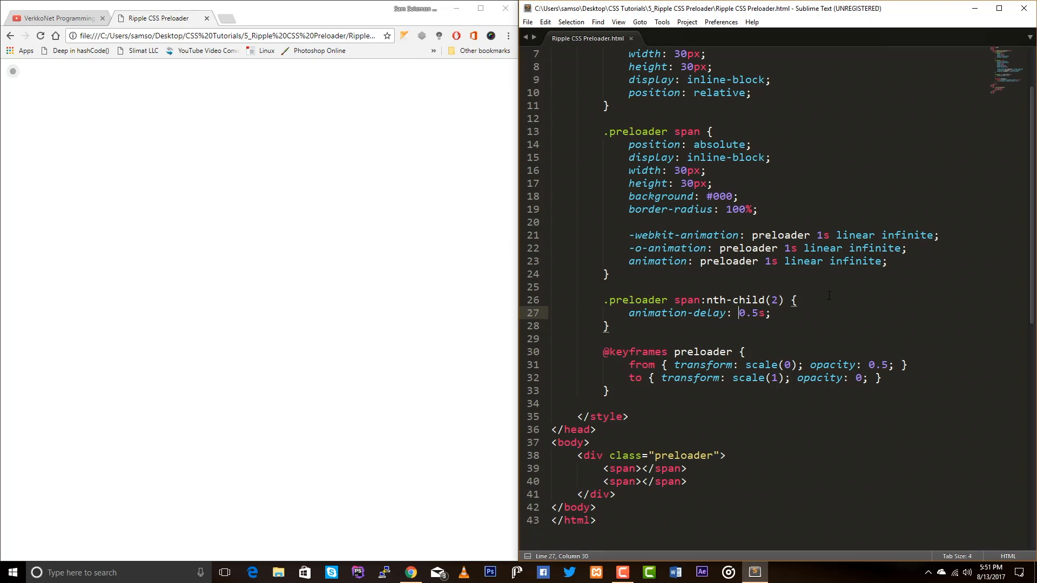
type("-")
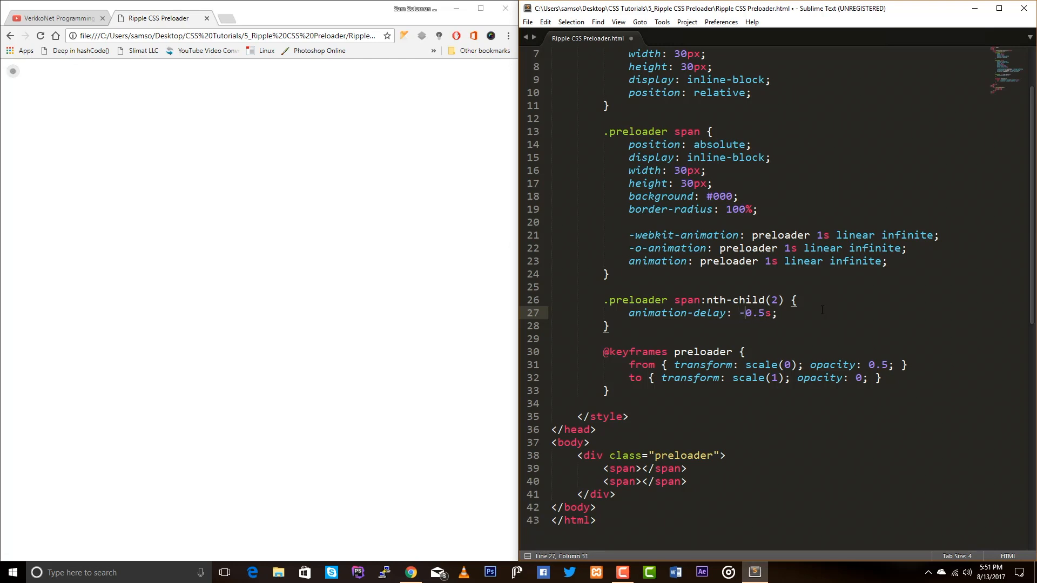
key("ctrl+s")
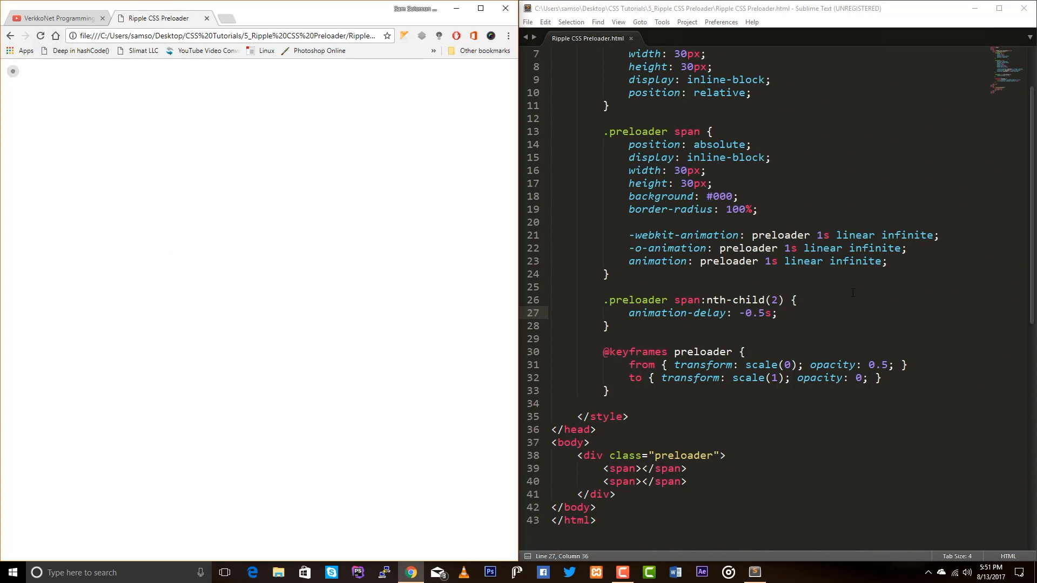
double_click(758, 313)
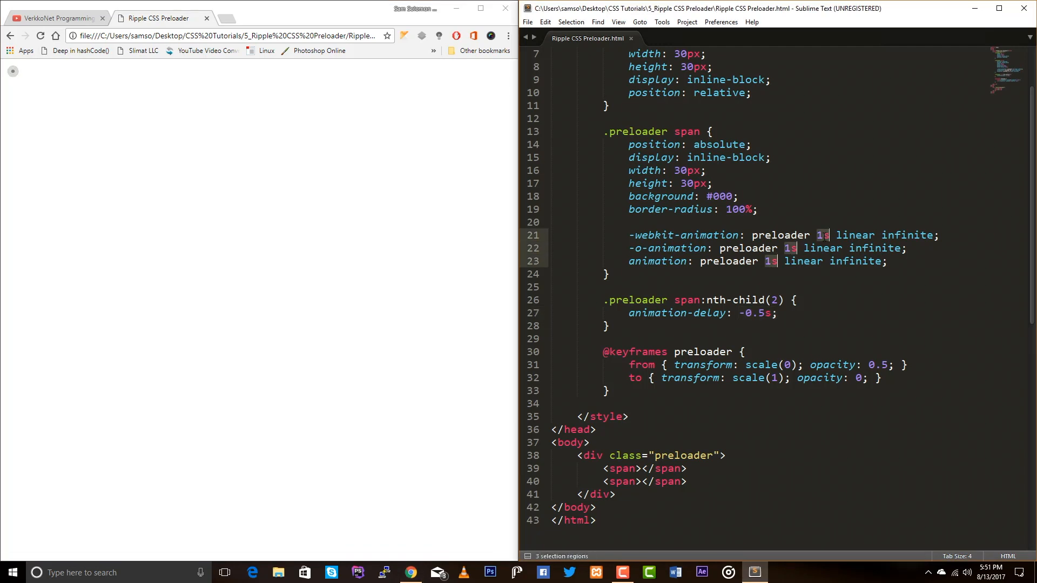
Set the animation durations first to 2s, then to 1.5s, with the second span delay -0.8s
type("2")
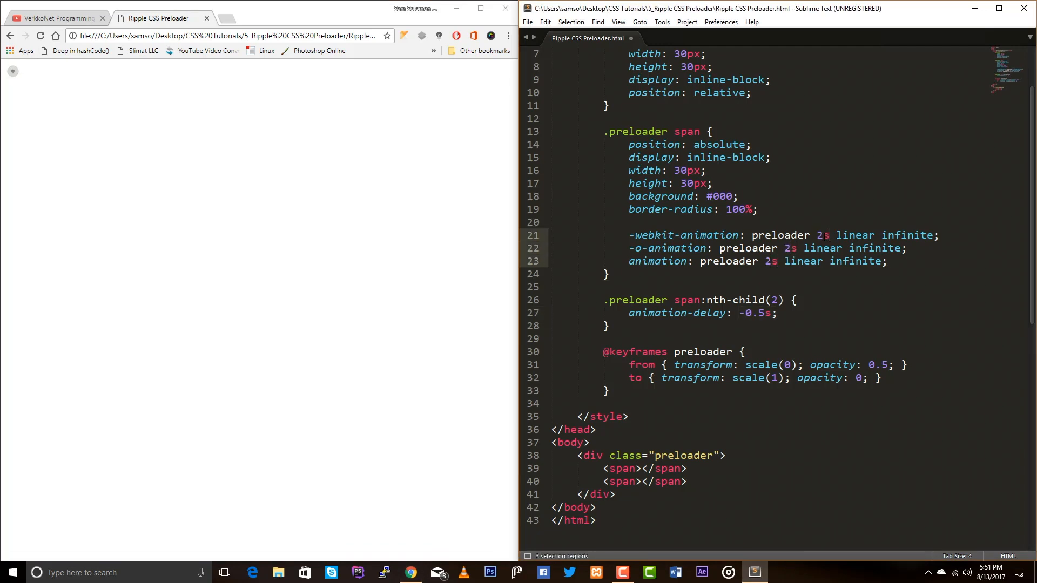
key("ctrl+s")
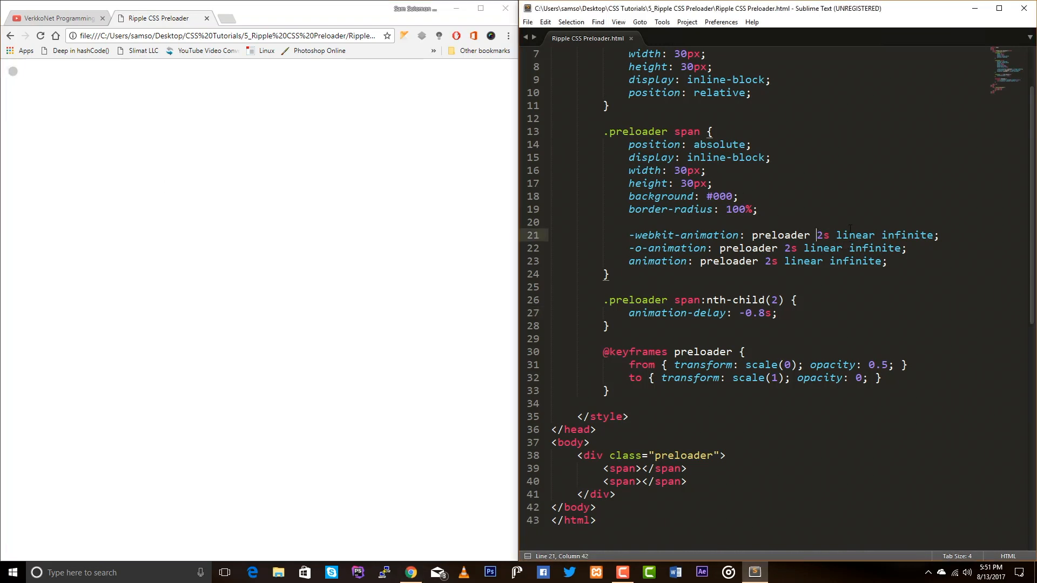
double_click(822, 234)
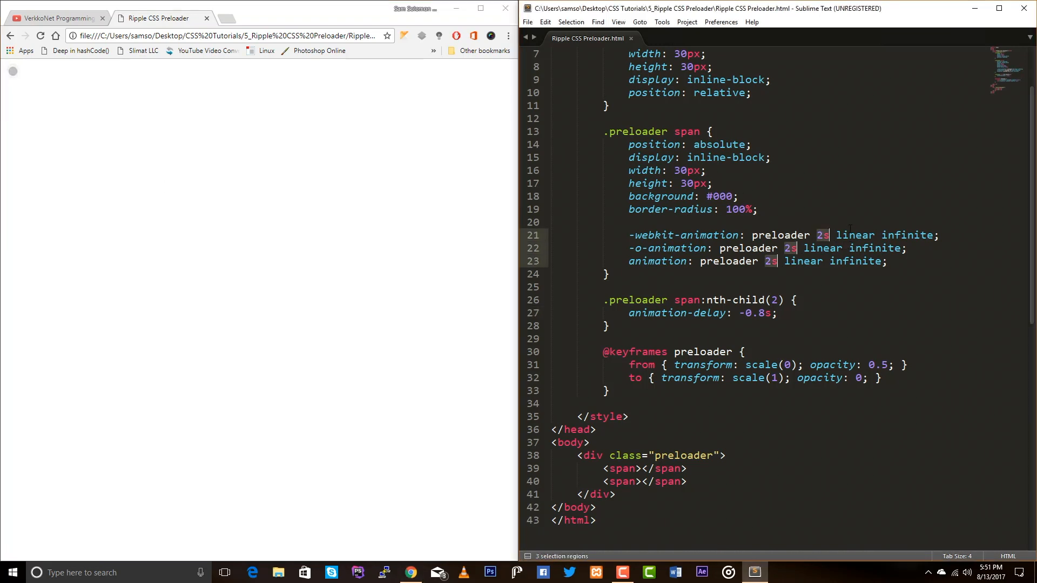
type("1.5")
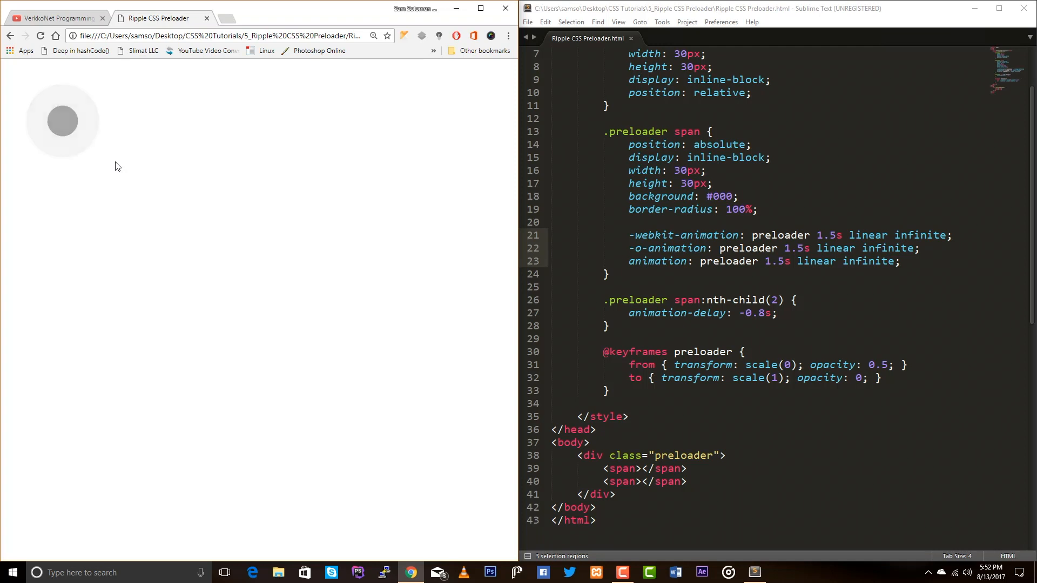
mouse_move(129, 159)
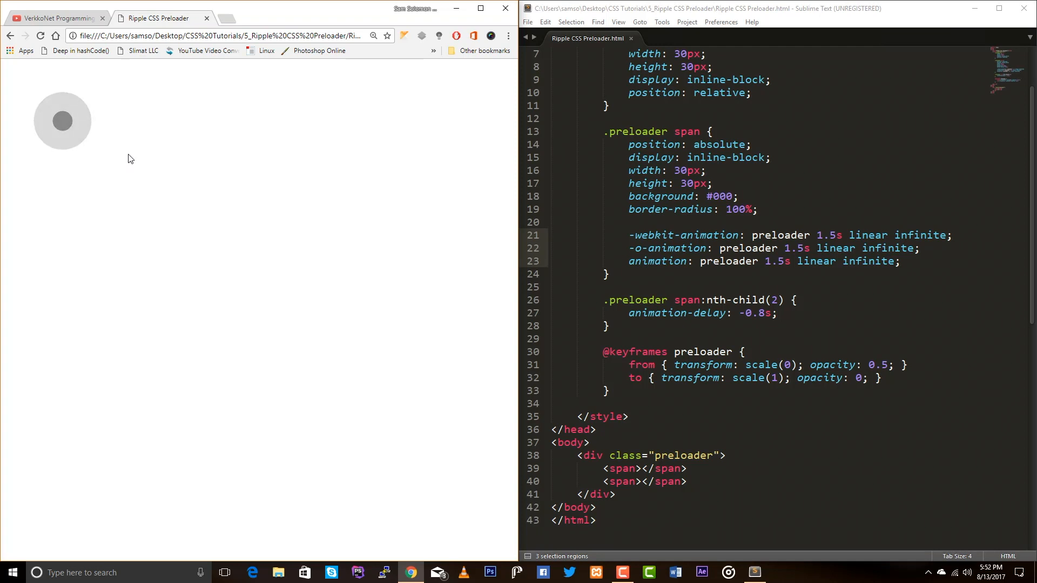
mouse_move(108, 169)
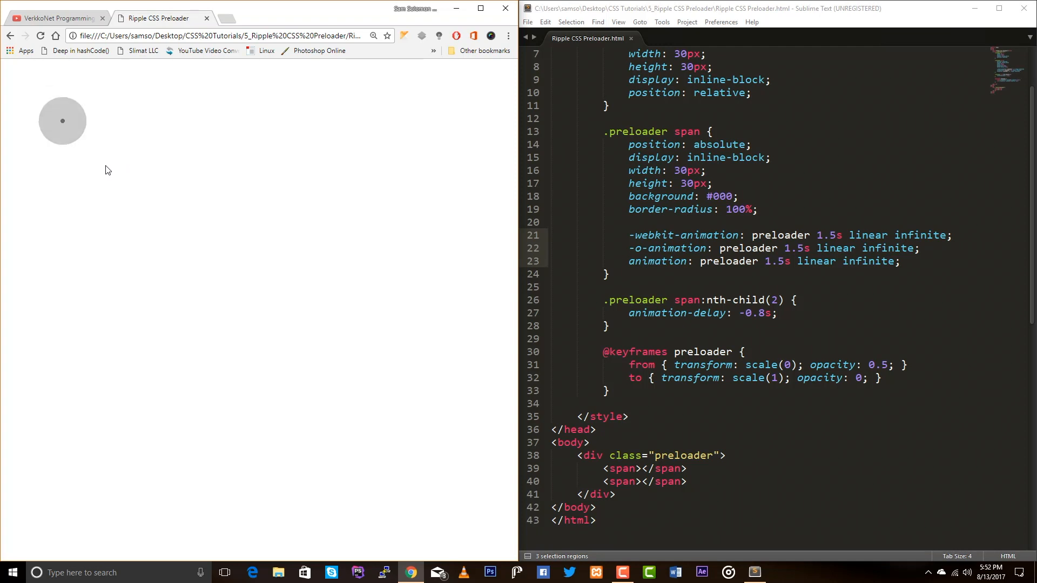